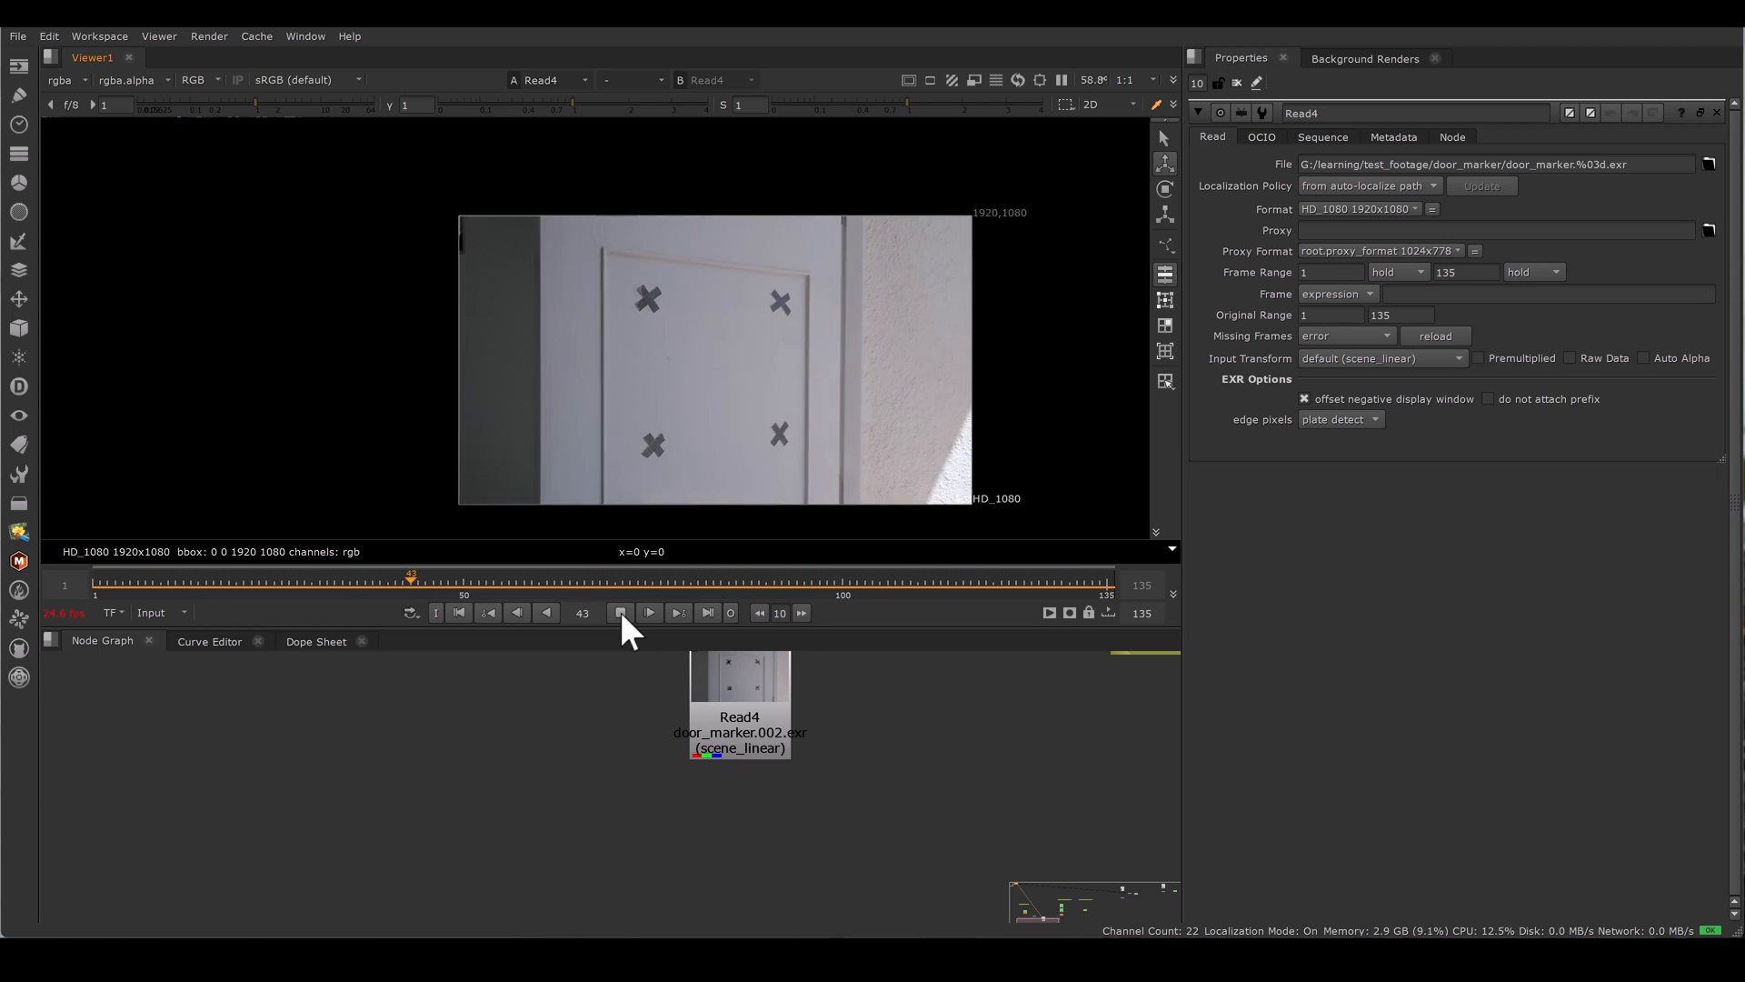
- Play through the Read4 door sequence with its four cross markers, stopping at frame 83
click(649, 611)
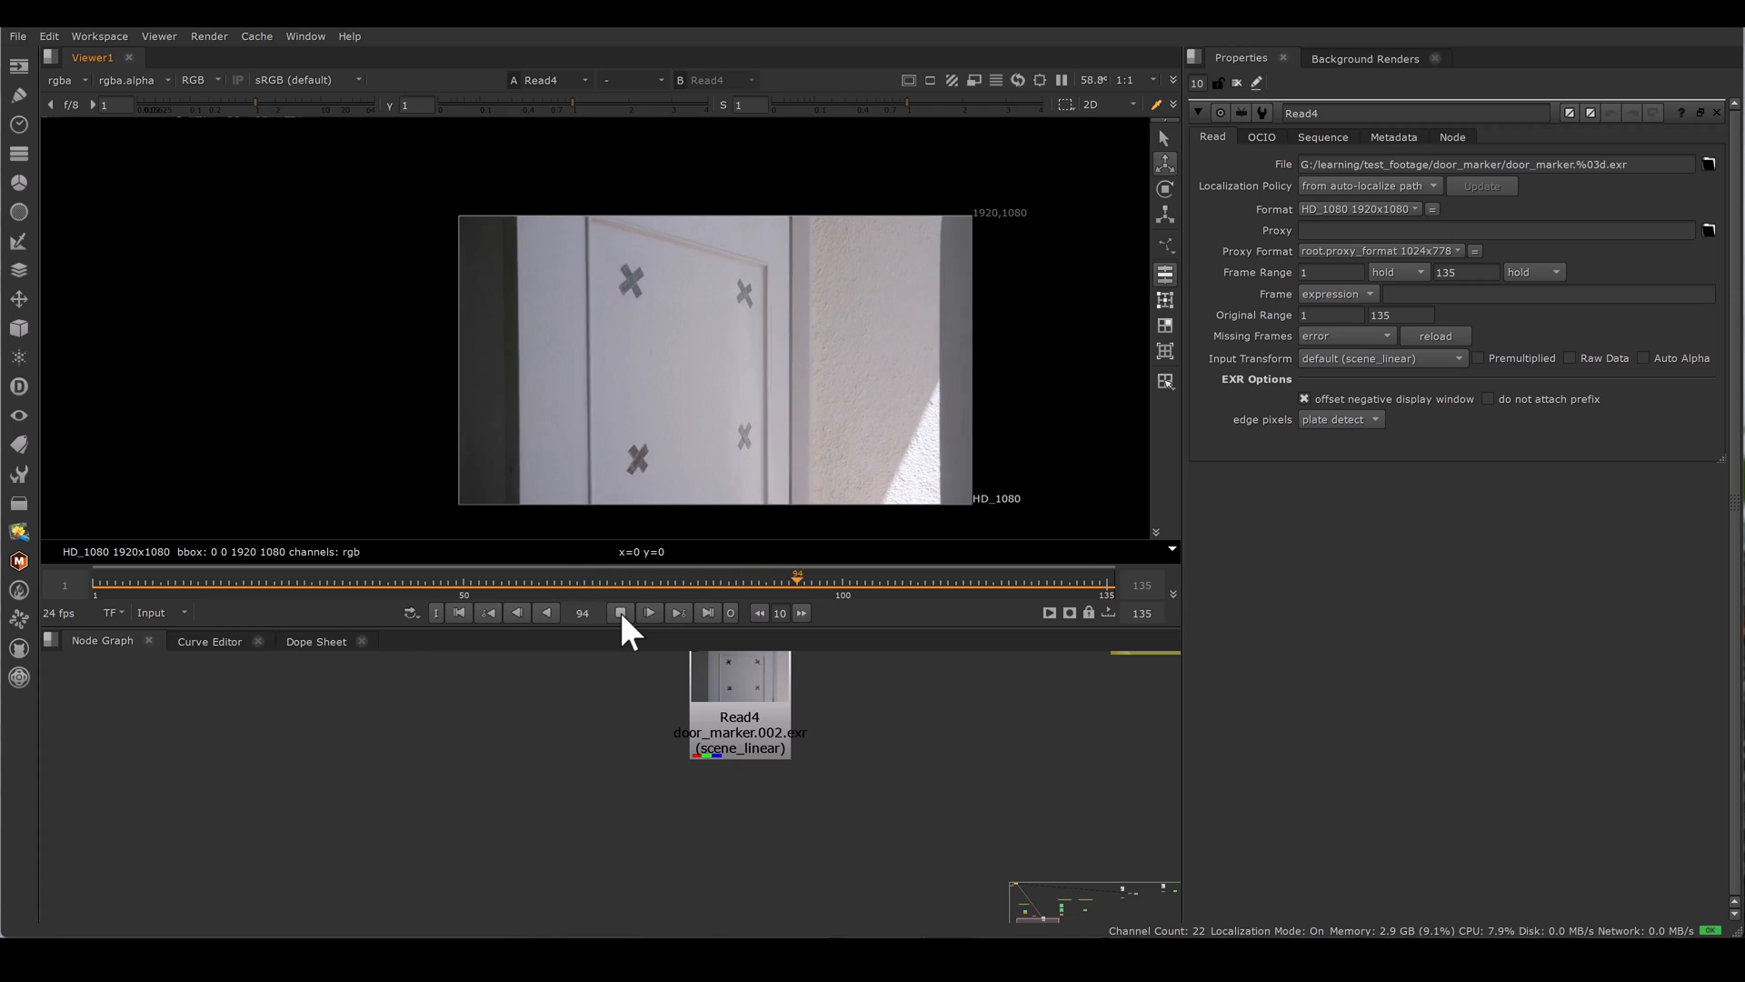
click(619, 612)
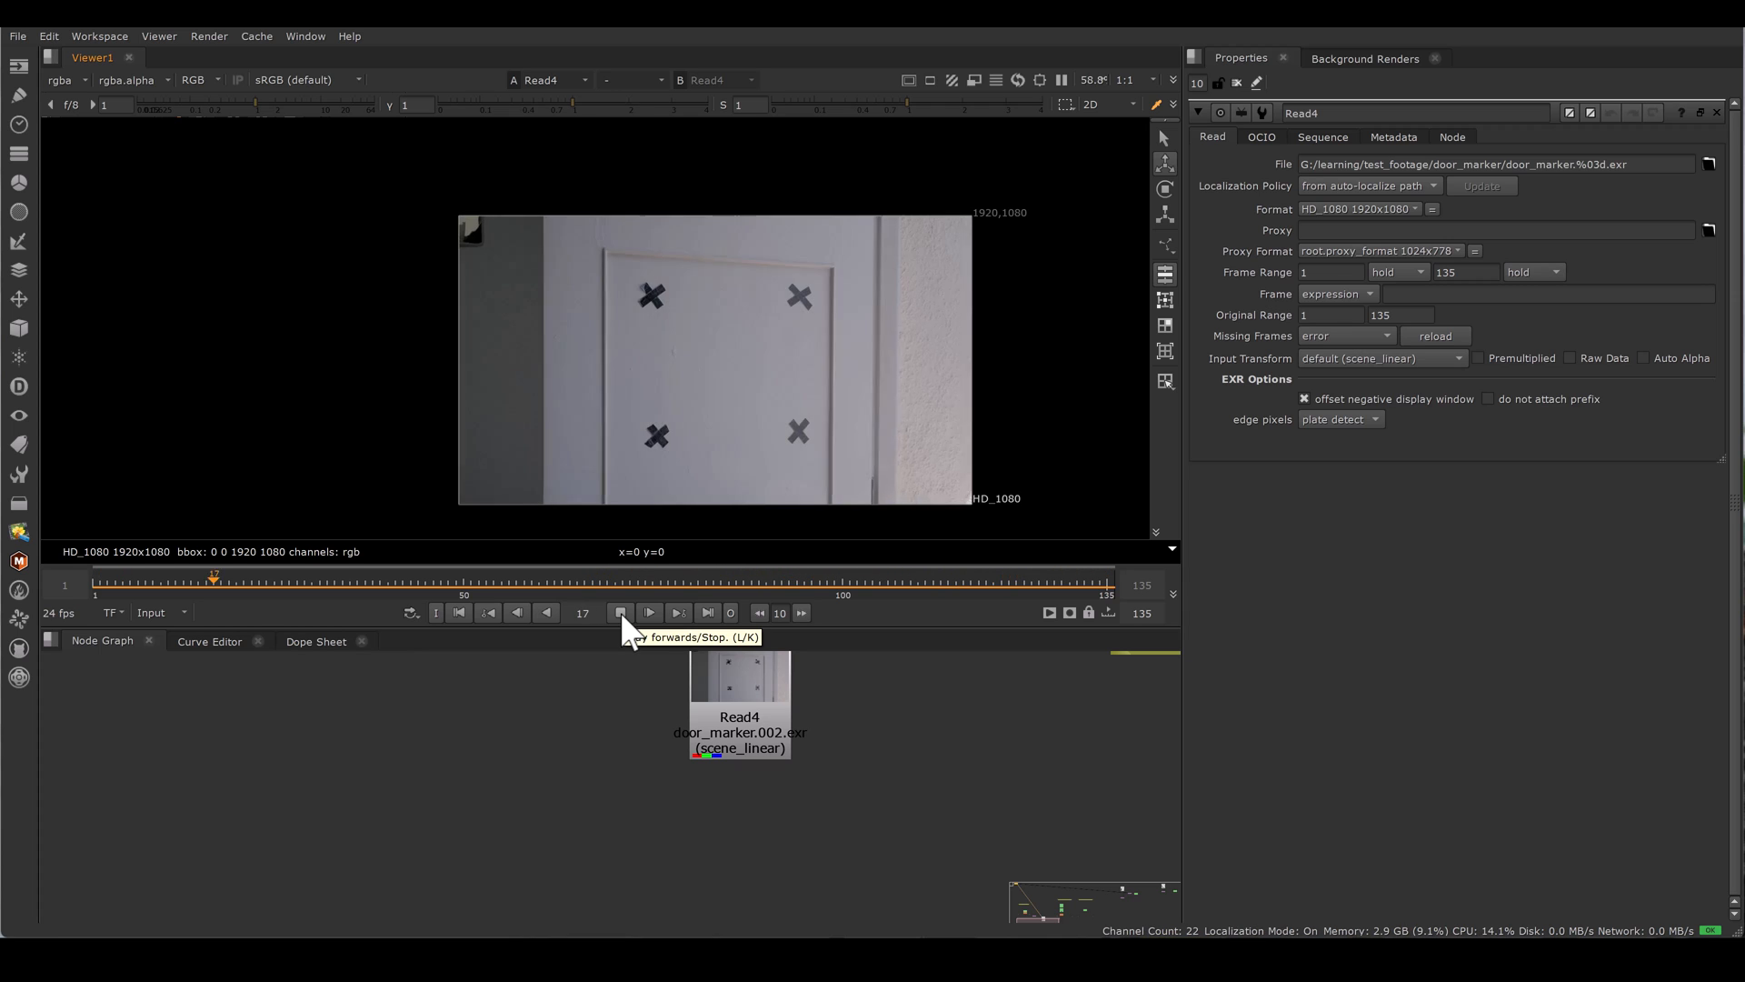
click(649, 612)
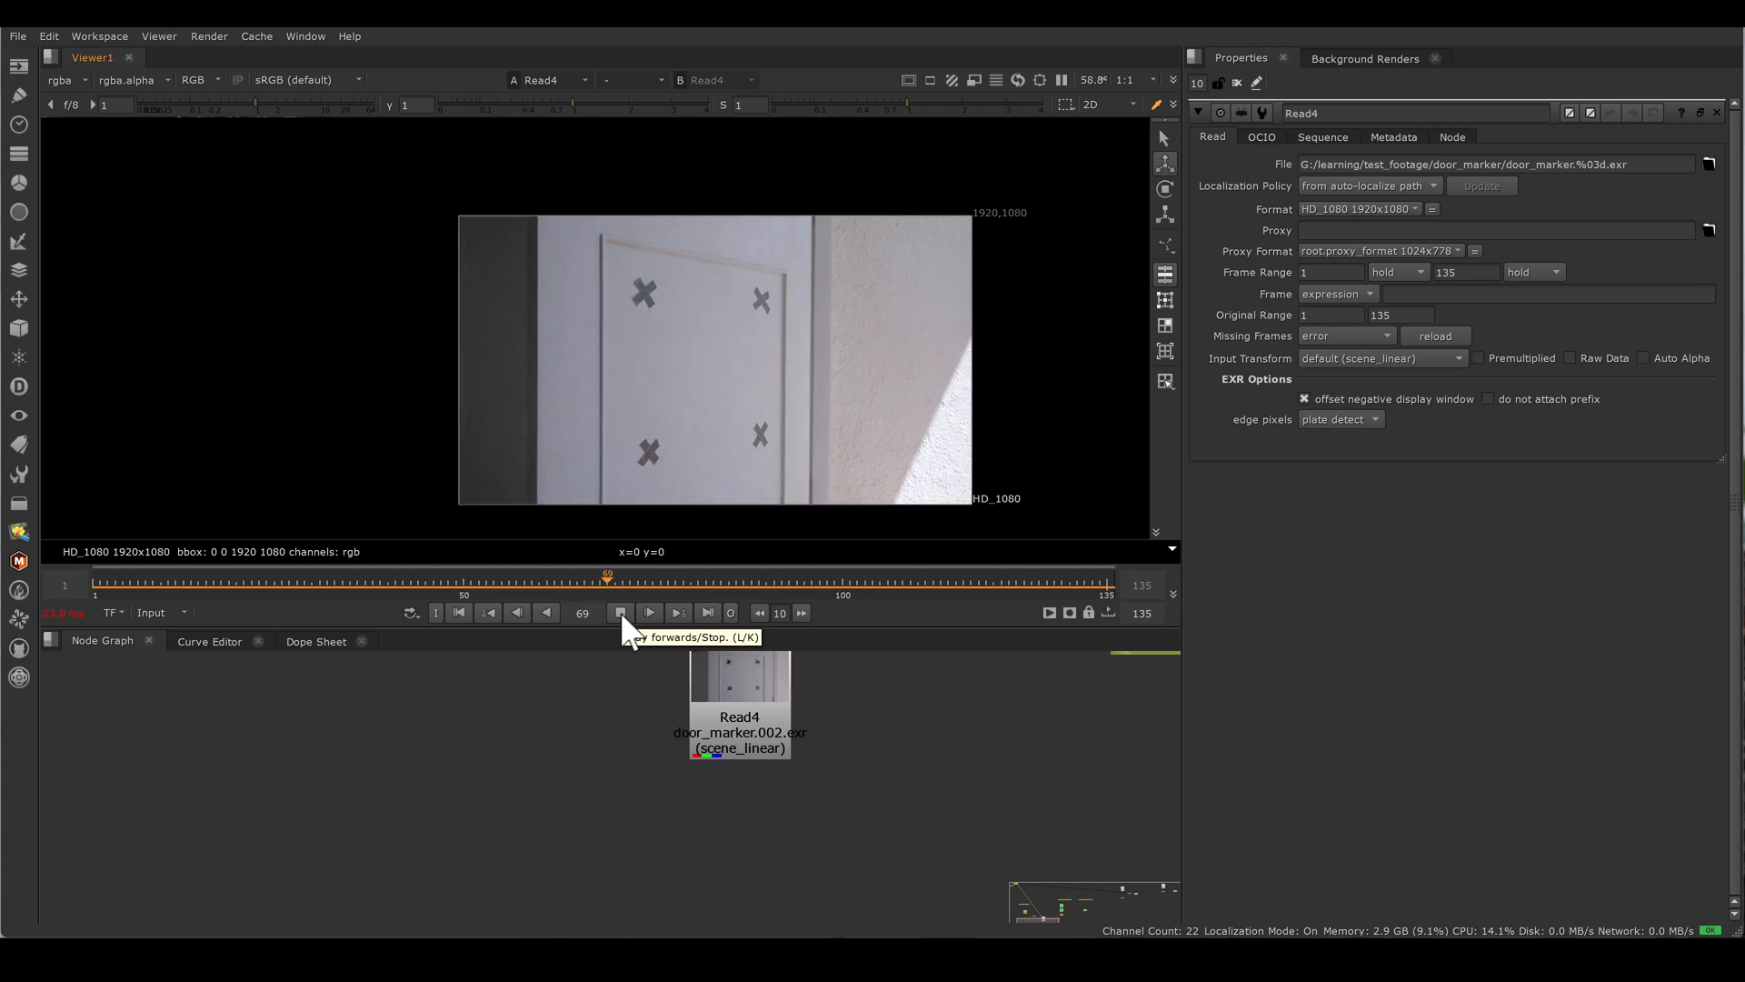
click(649, 611)
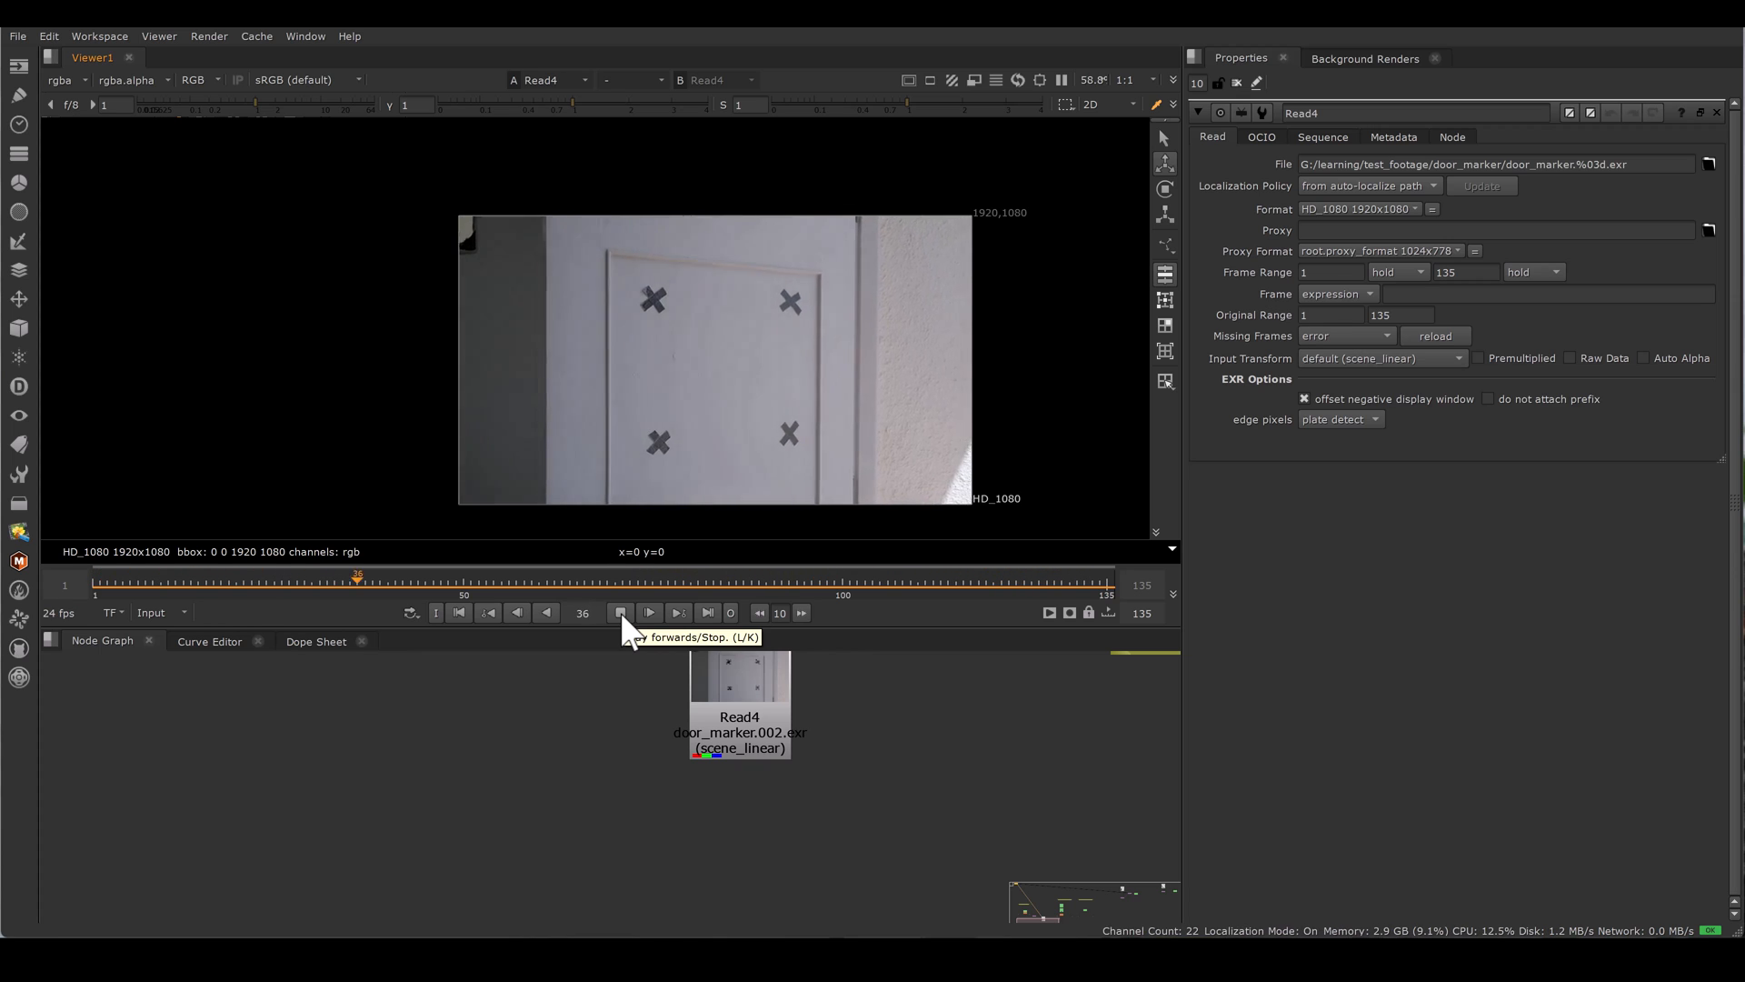
click(649, 612)
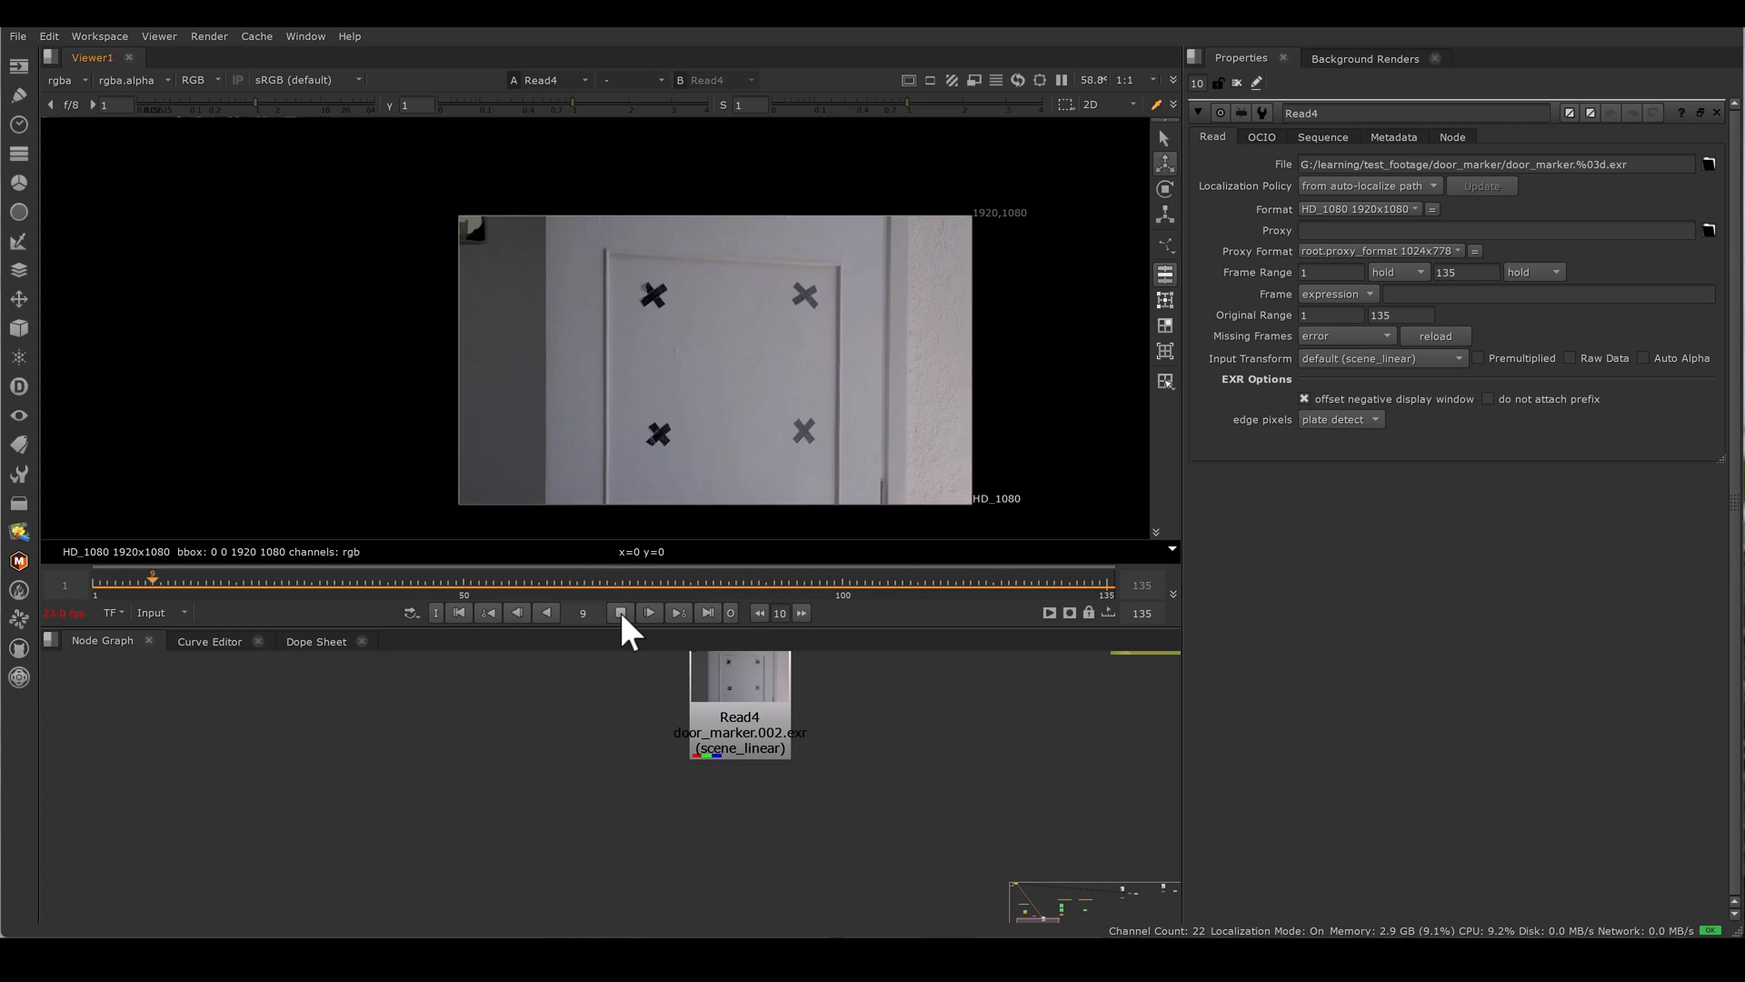
click(648, 611)
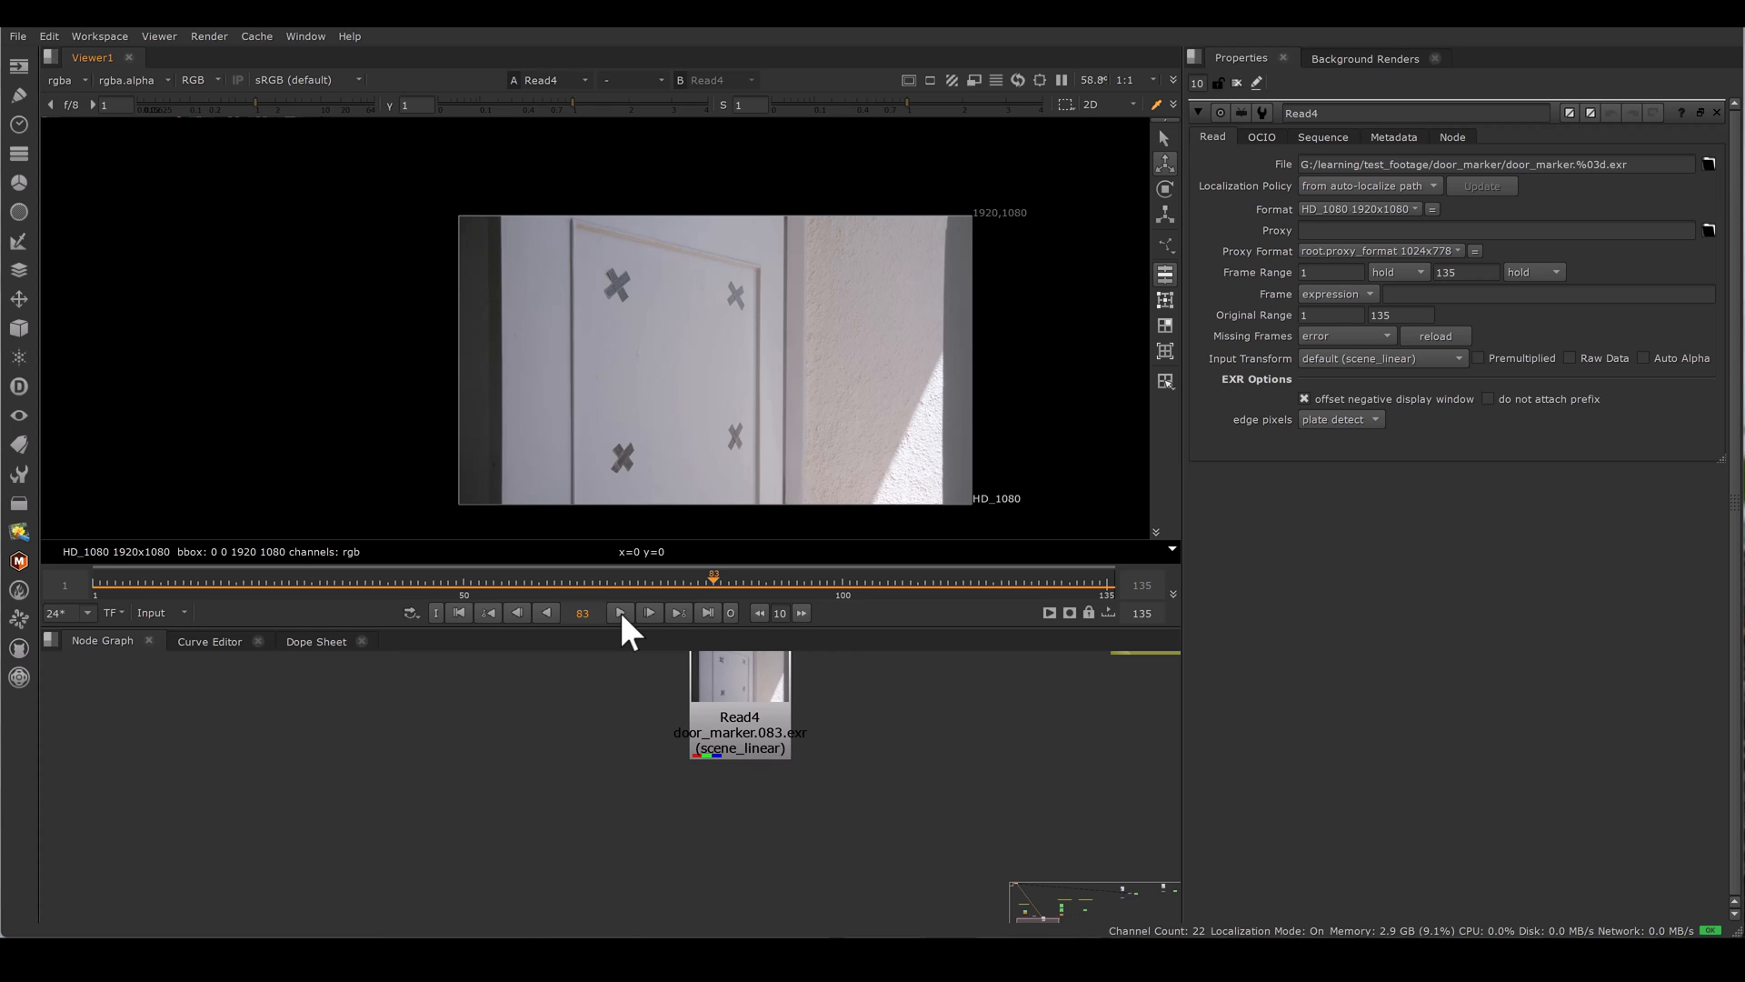
mouse_move(867, 809)
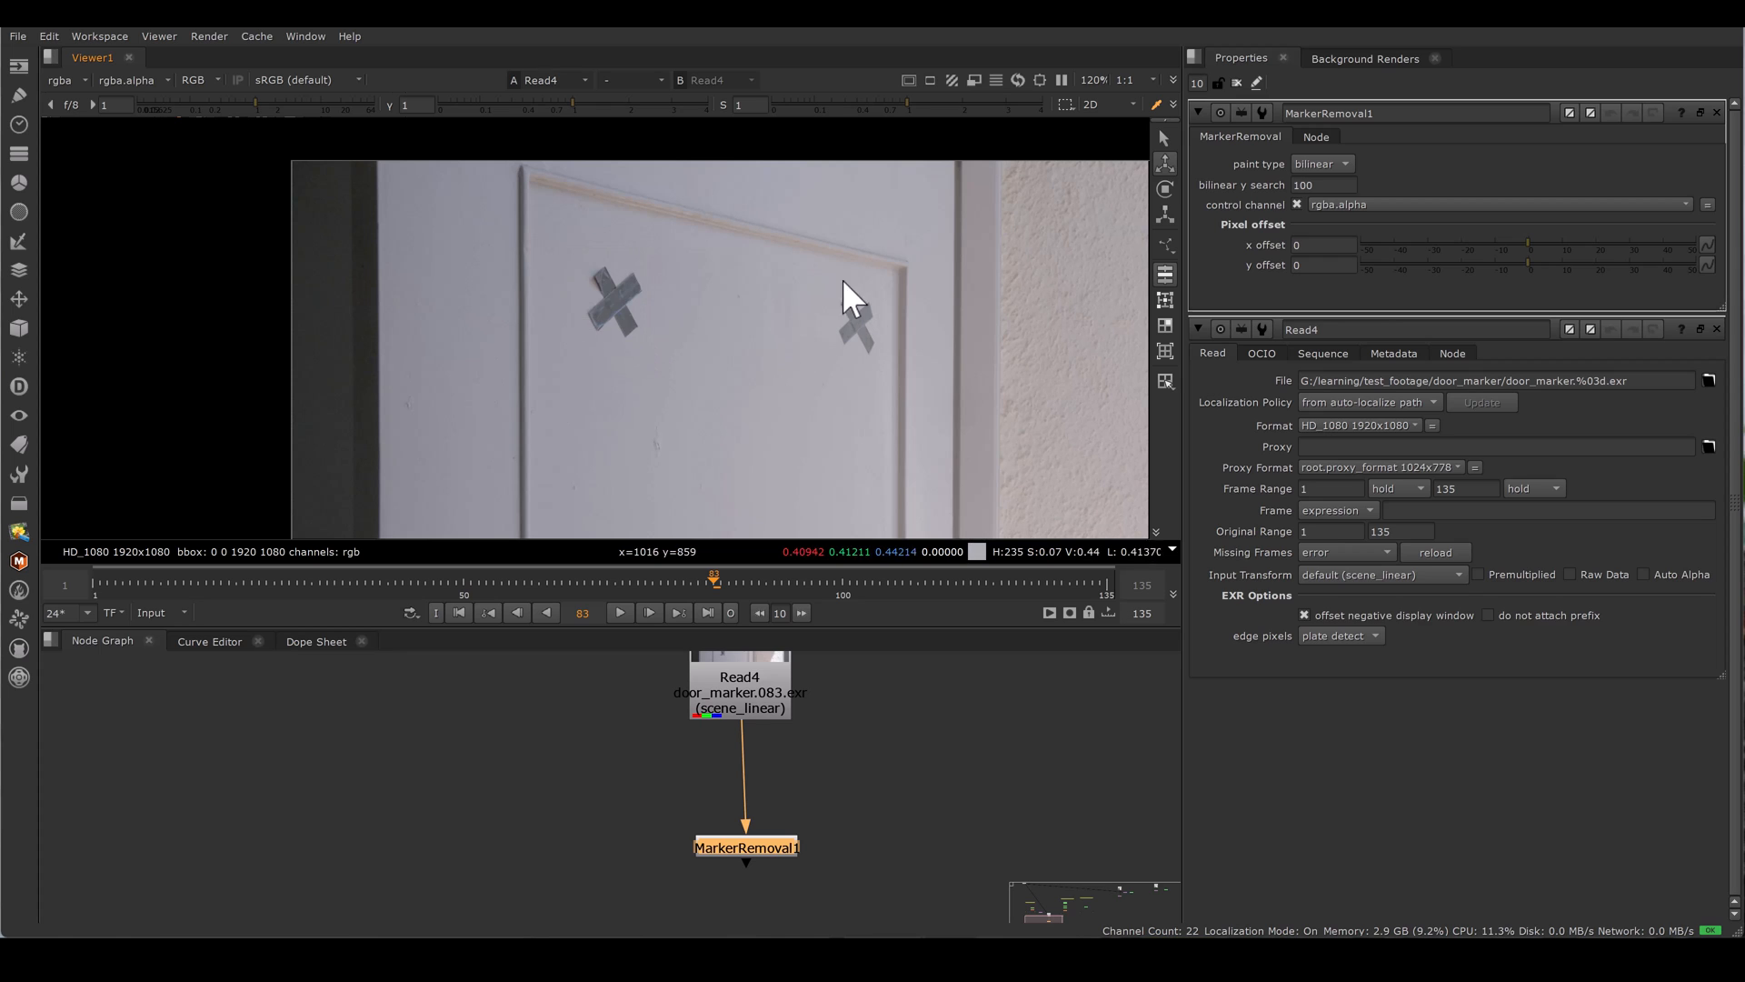
mouse_move(891, 378)
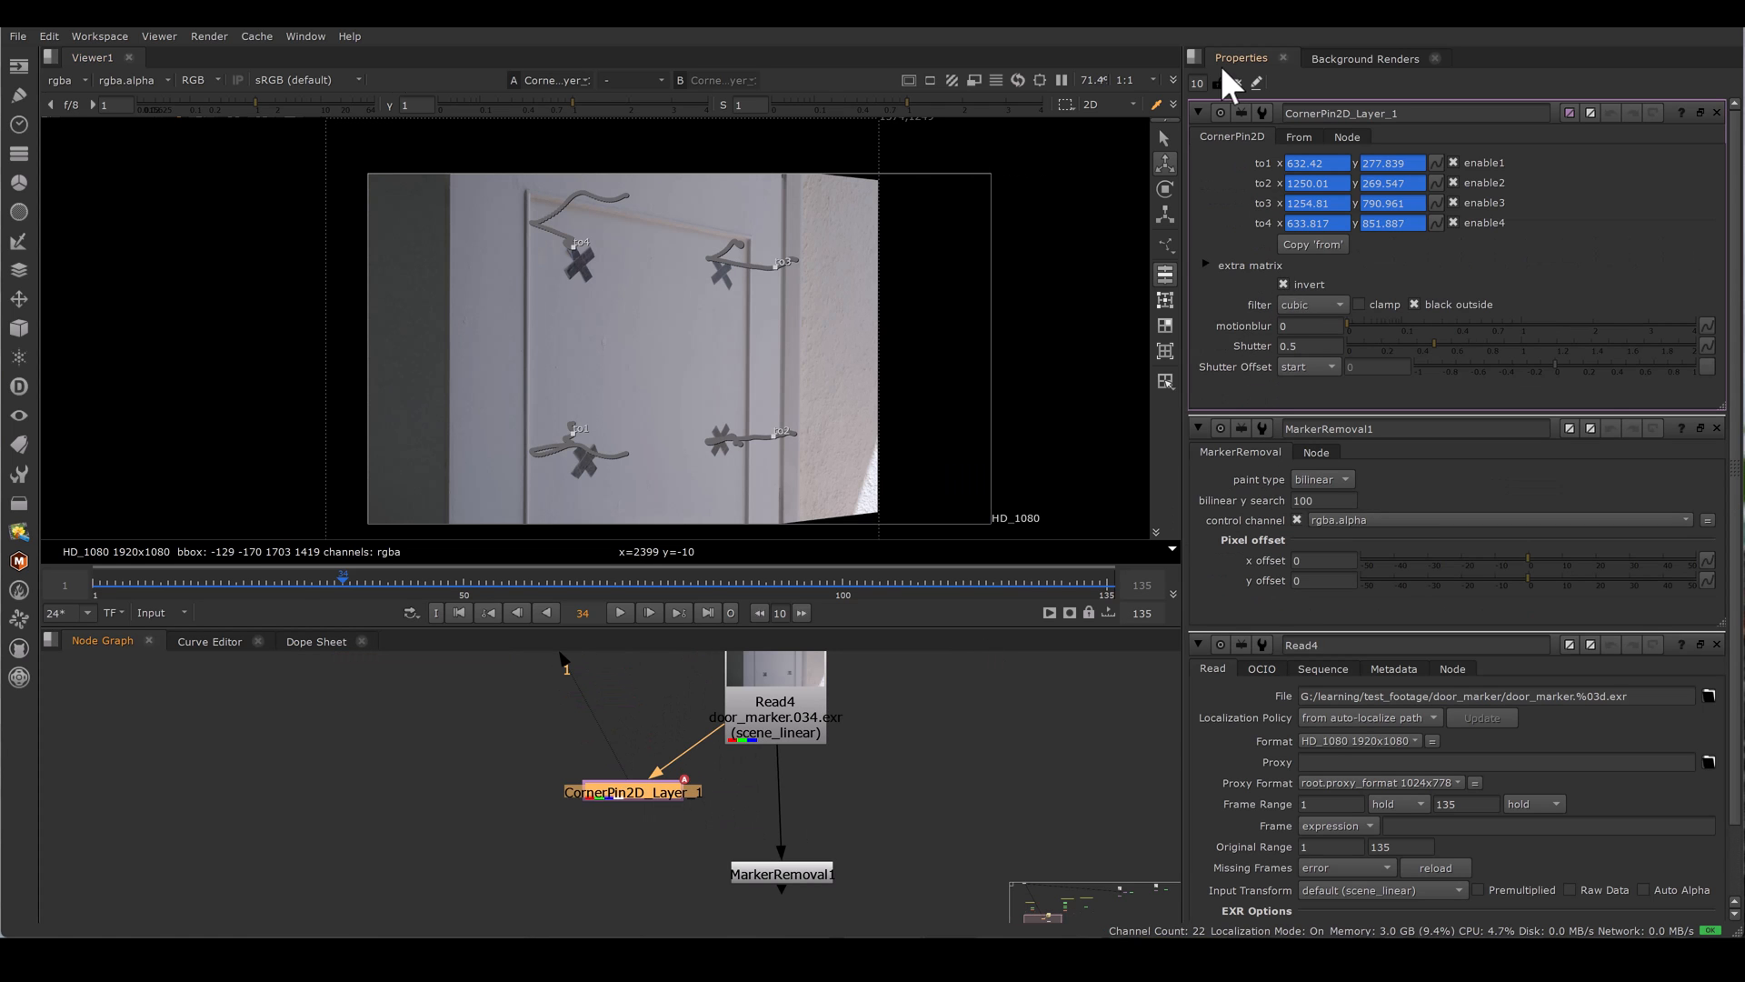
- Clear the stacked node properties to view CornerPin2D_Layer_1's tracked corners
click(618, 611)
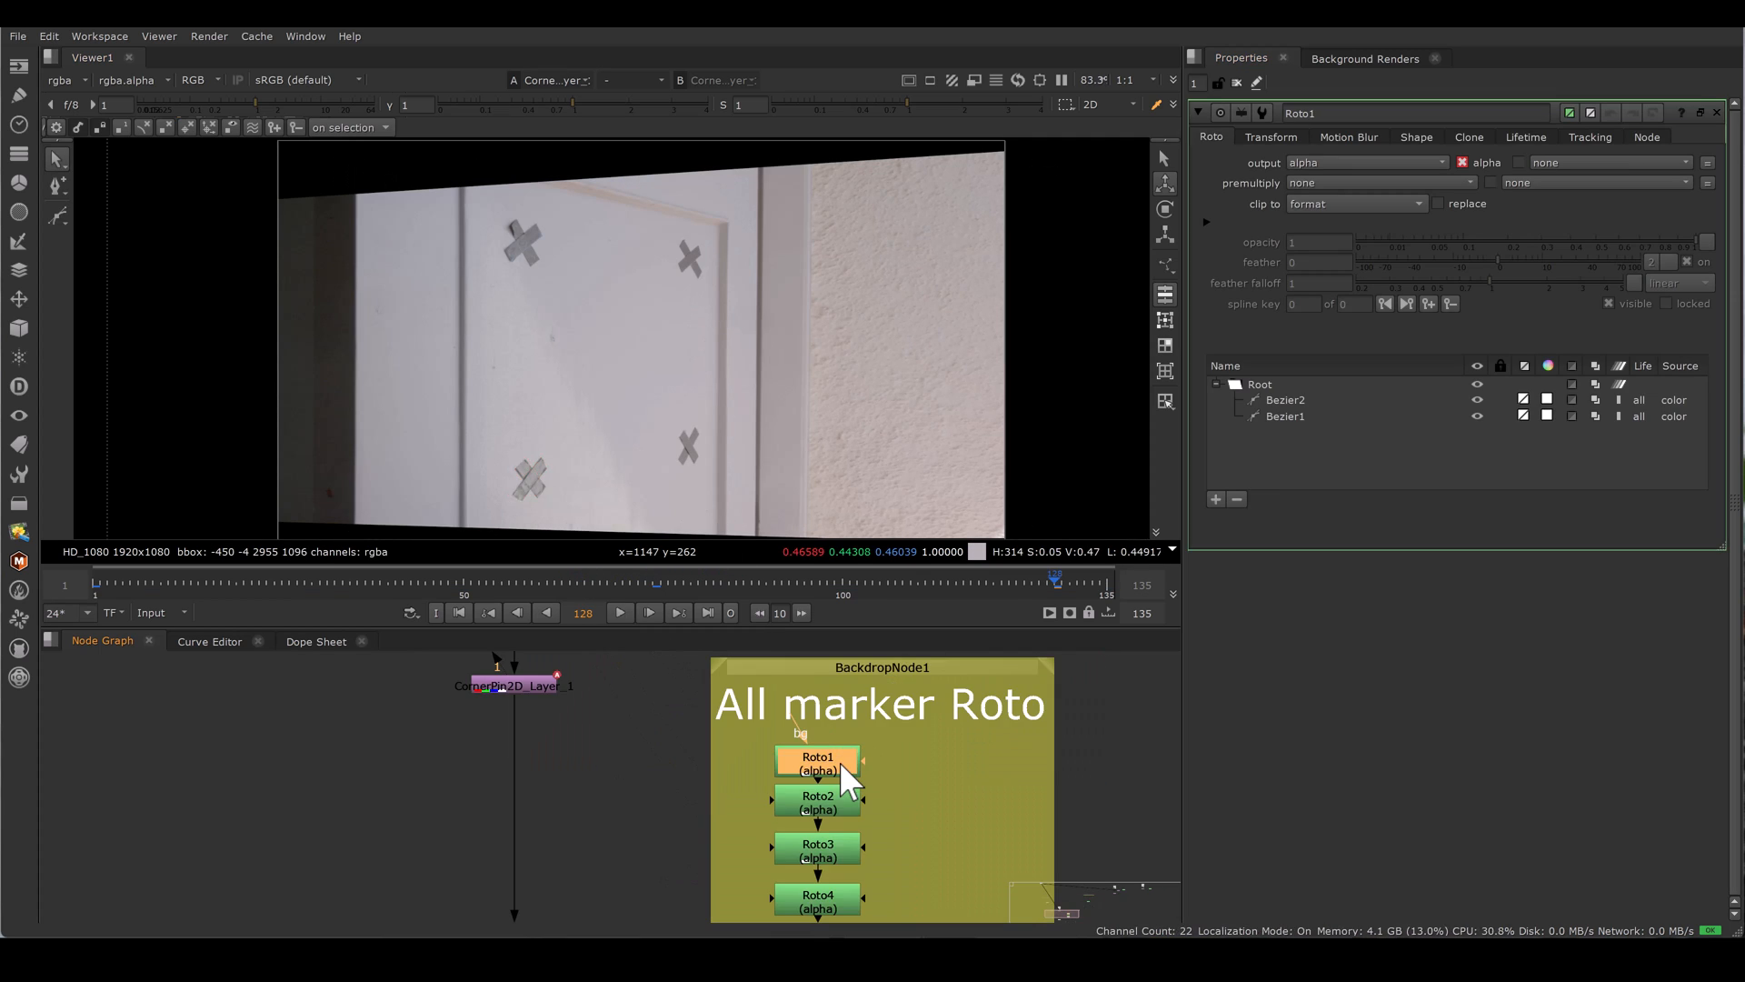
- Add a Copy node taking Roto4's alpha into the plate feeding MarkerRemoval1
click(817, 801)
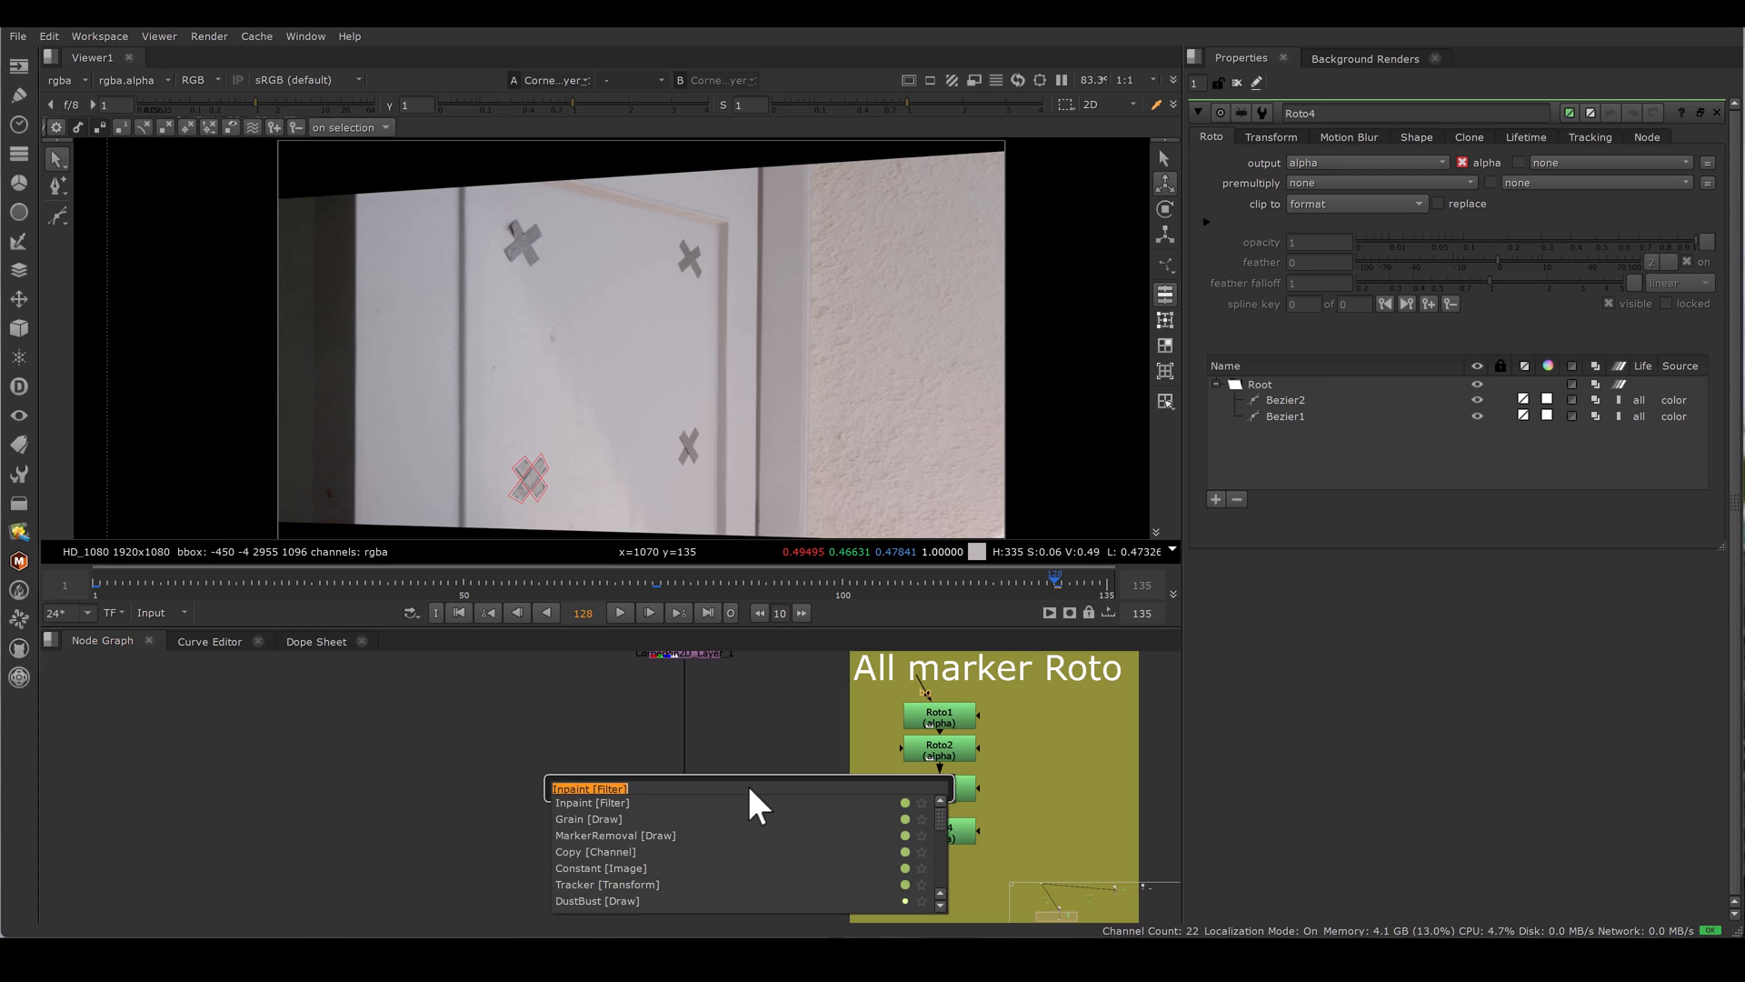
click(596, 852)
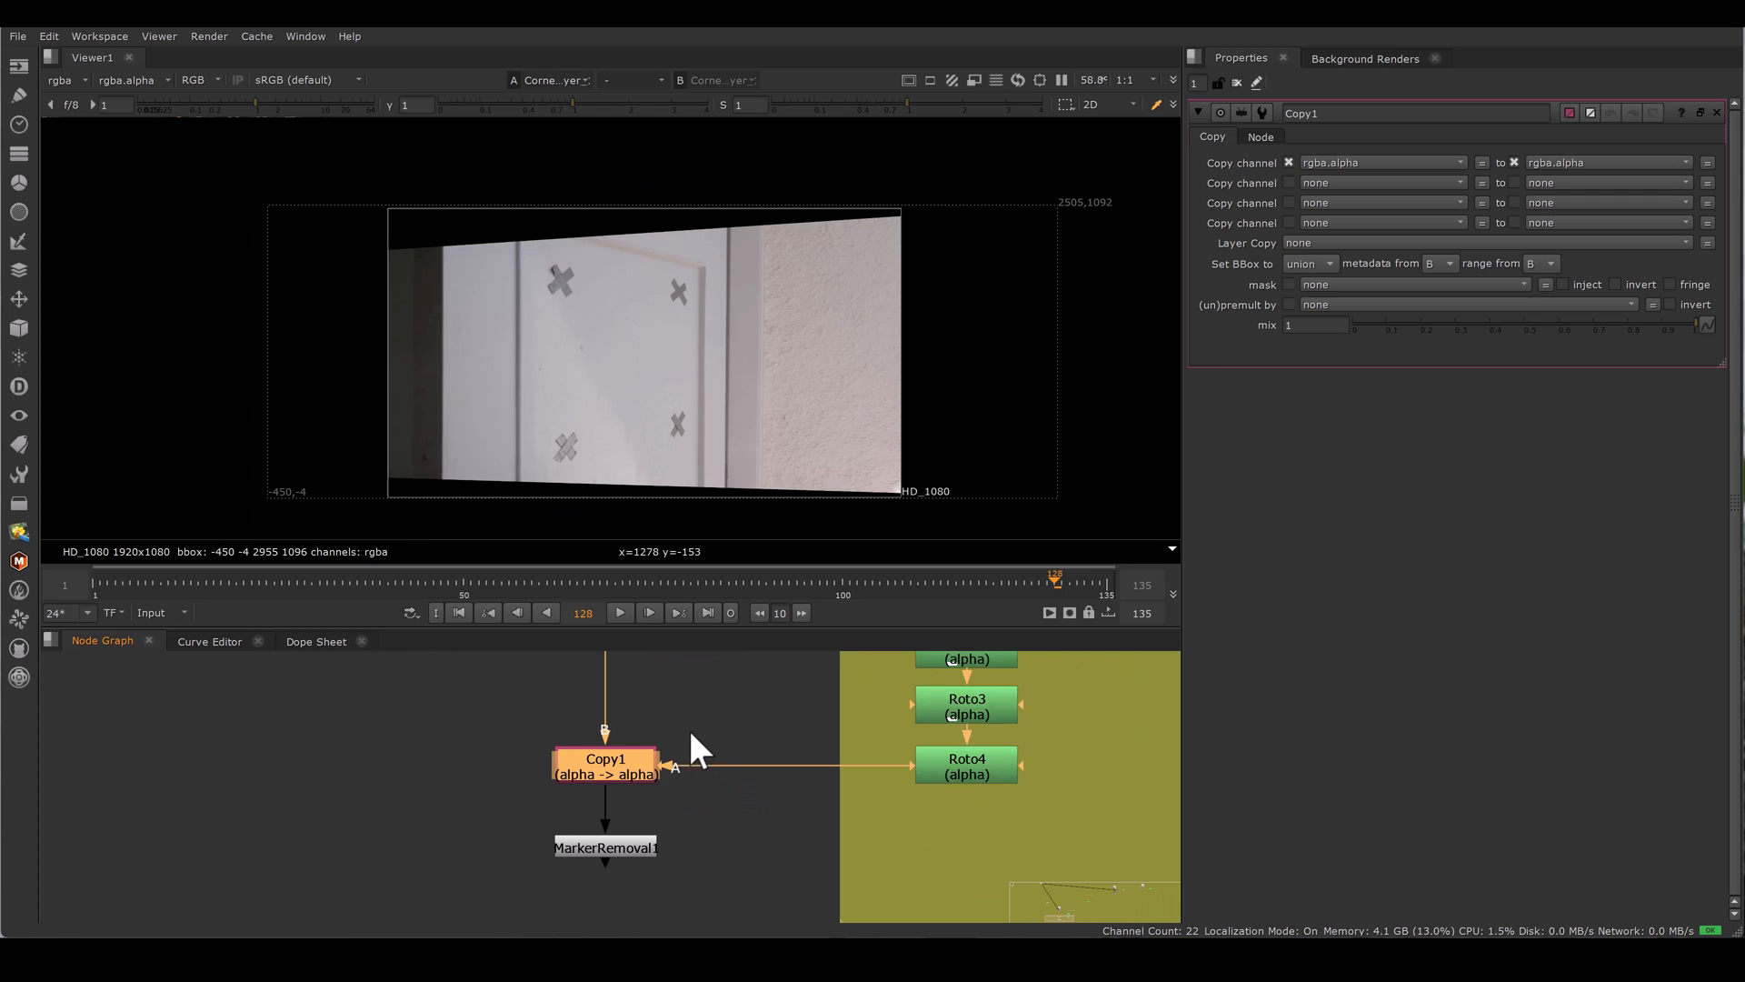
- View MarkerRemoval1 and play the sequence to confirm the door markers are painted out
click(604, 847)
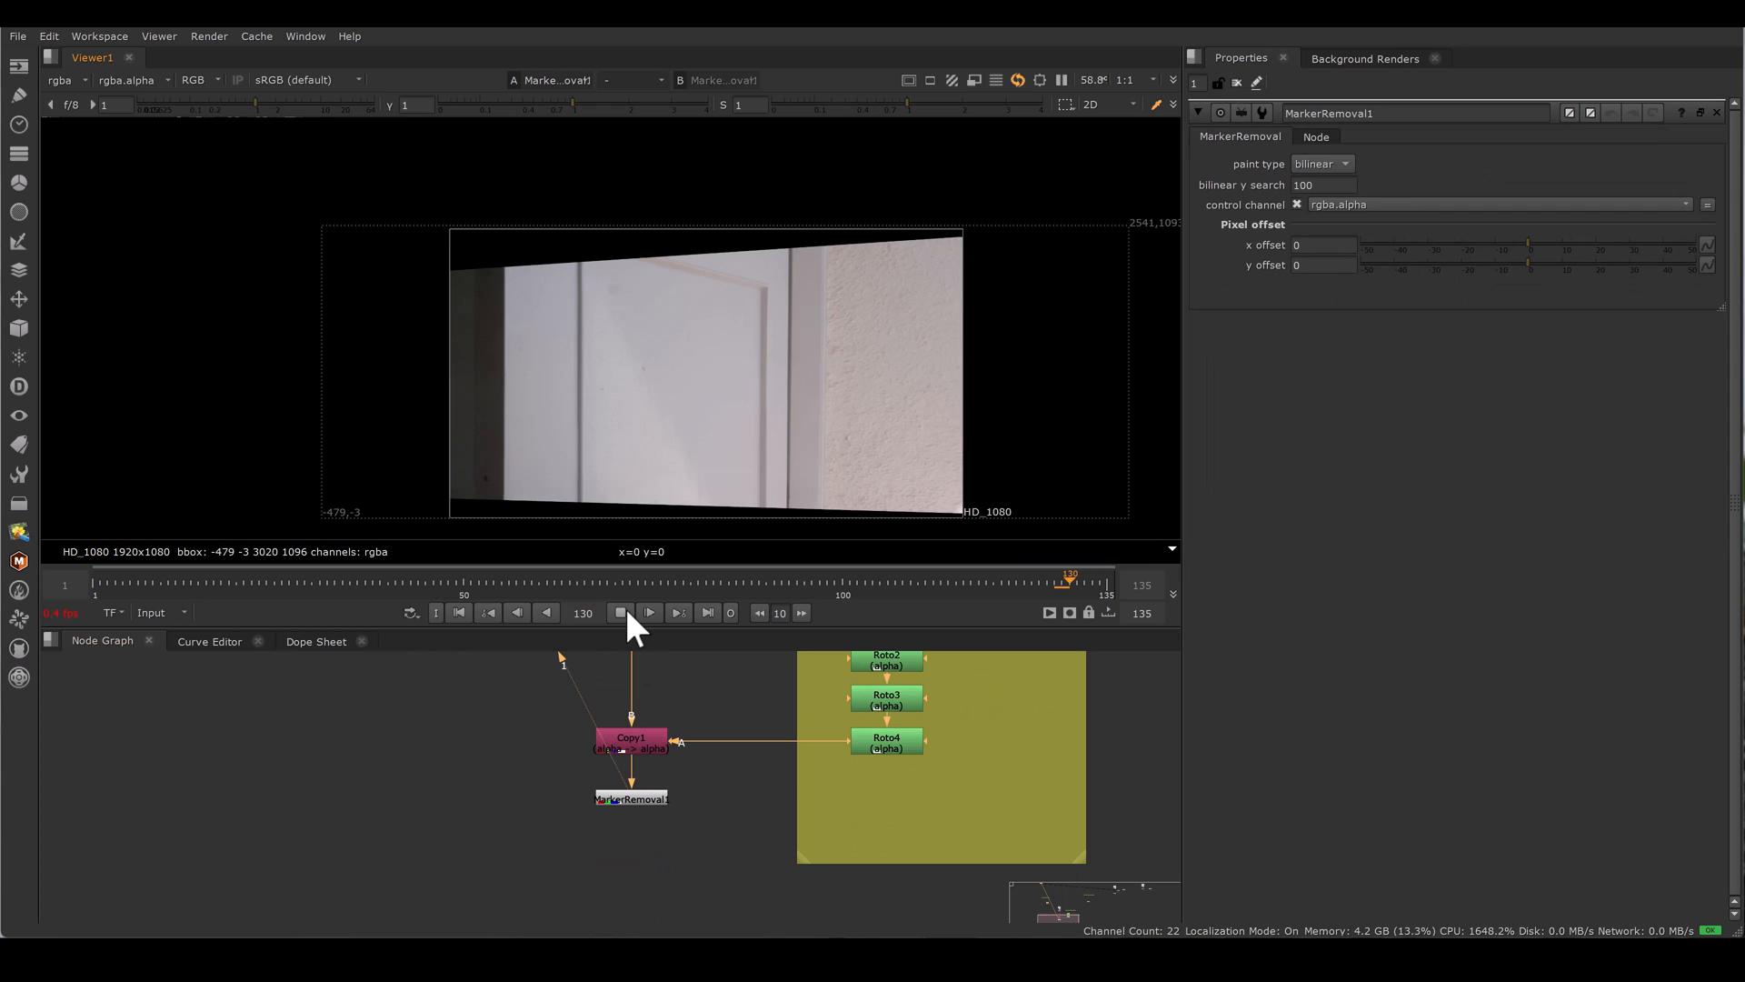
click(649, 611)
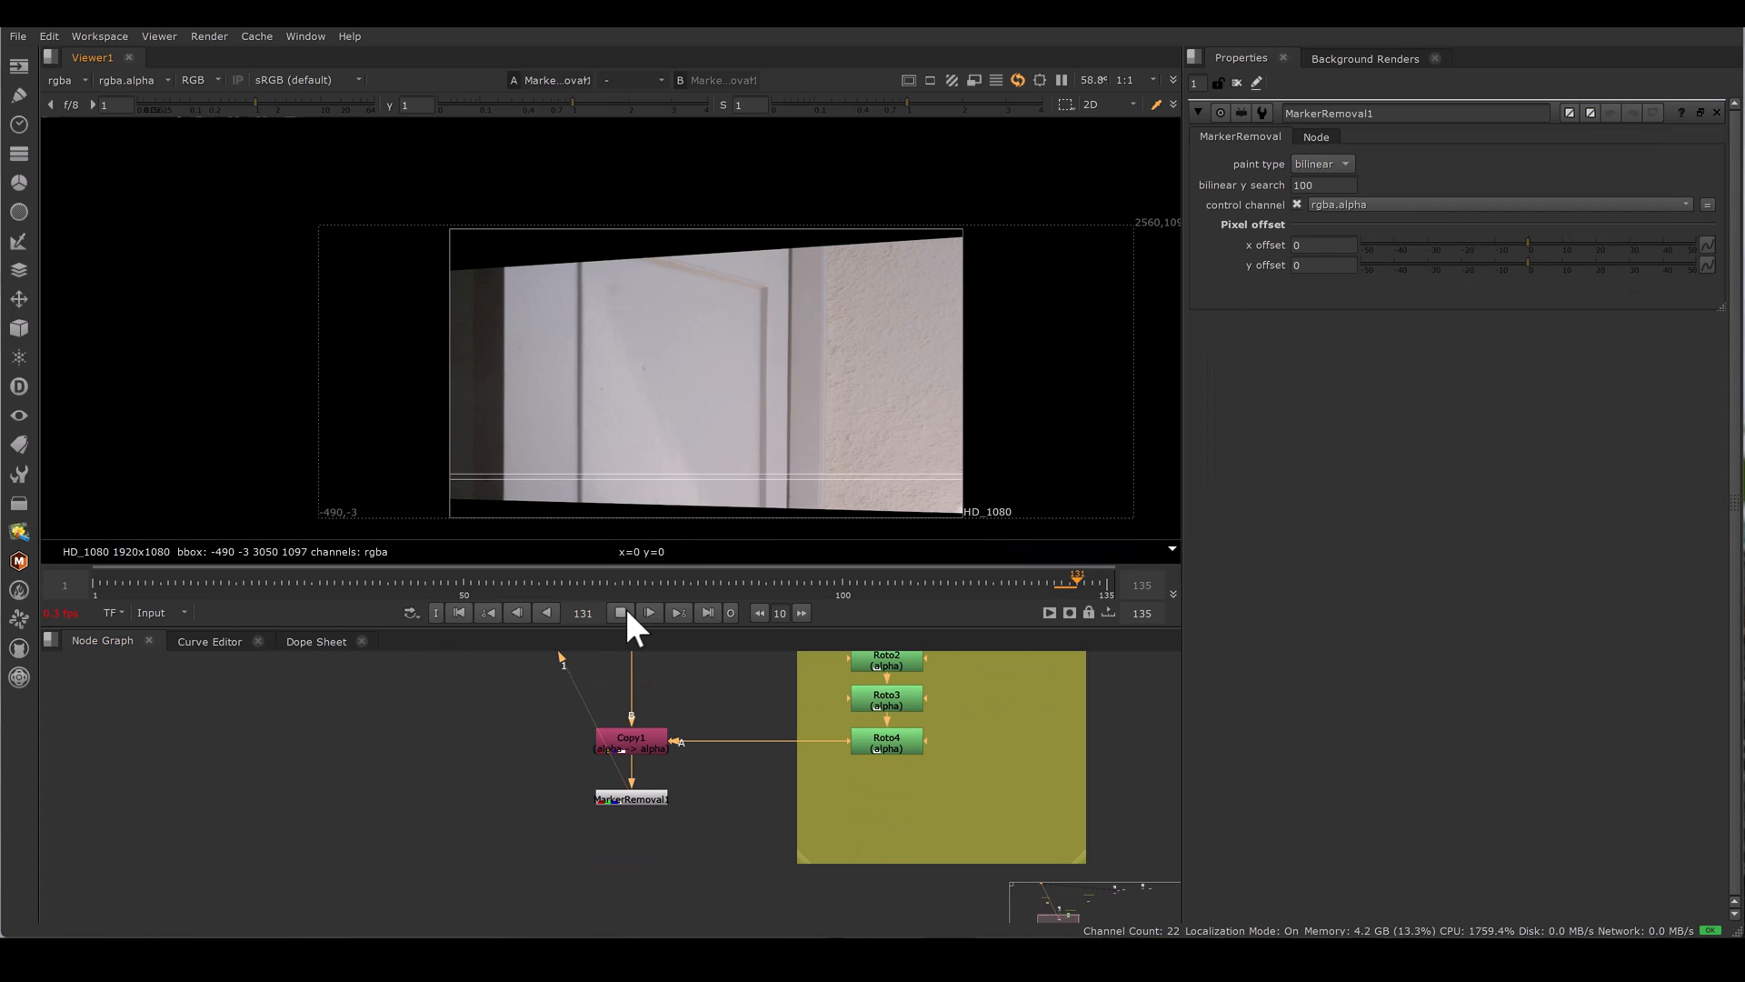
click(649, 612)
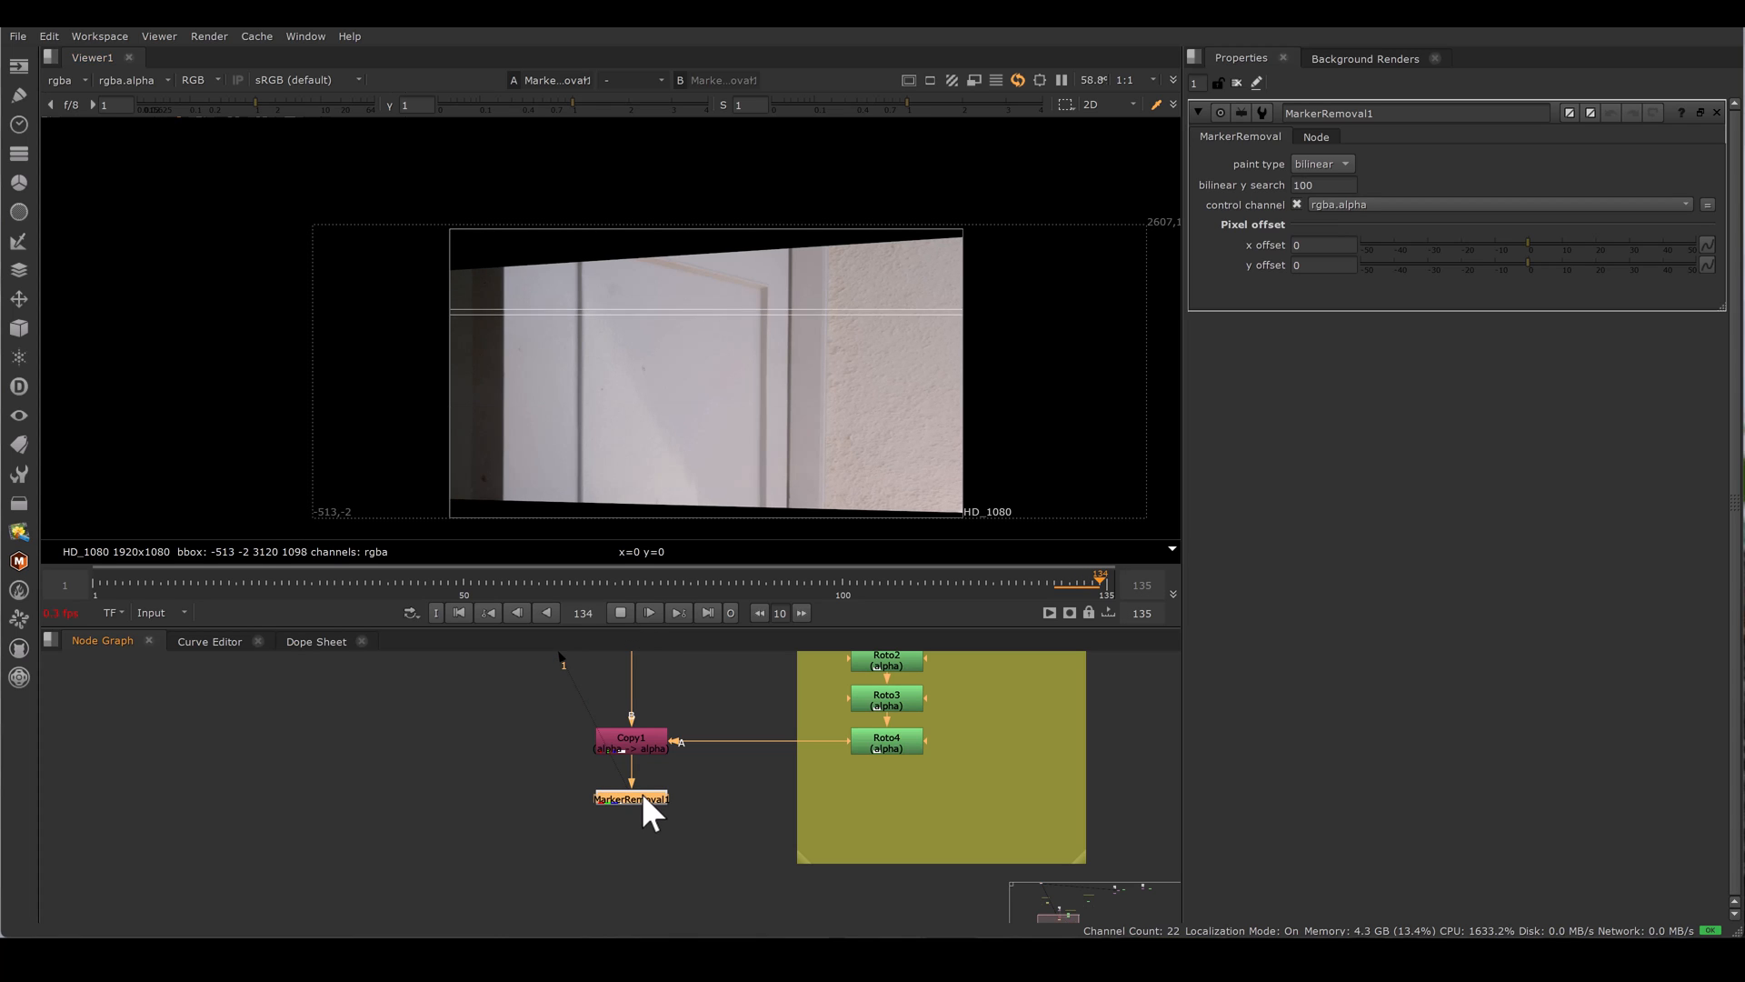
click(886, 742)
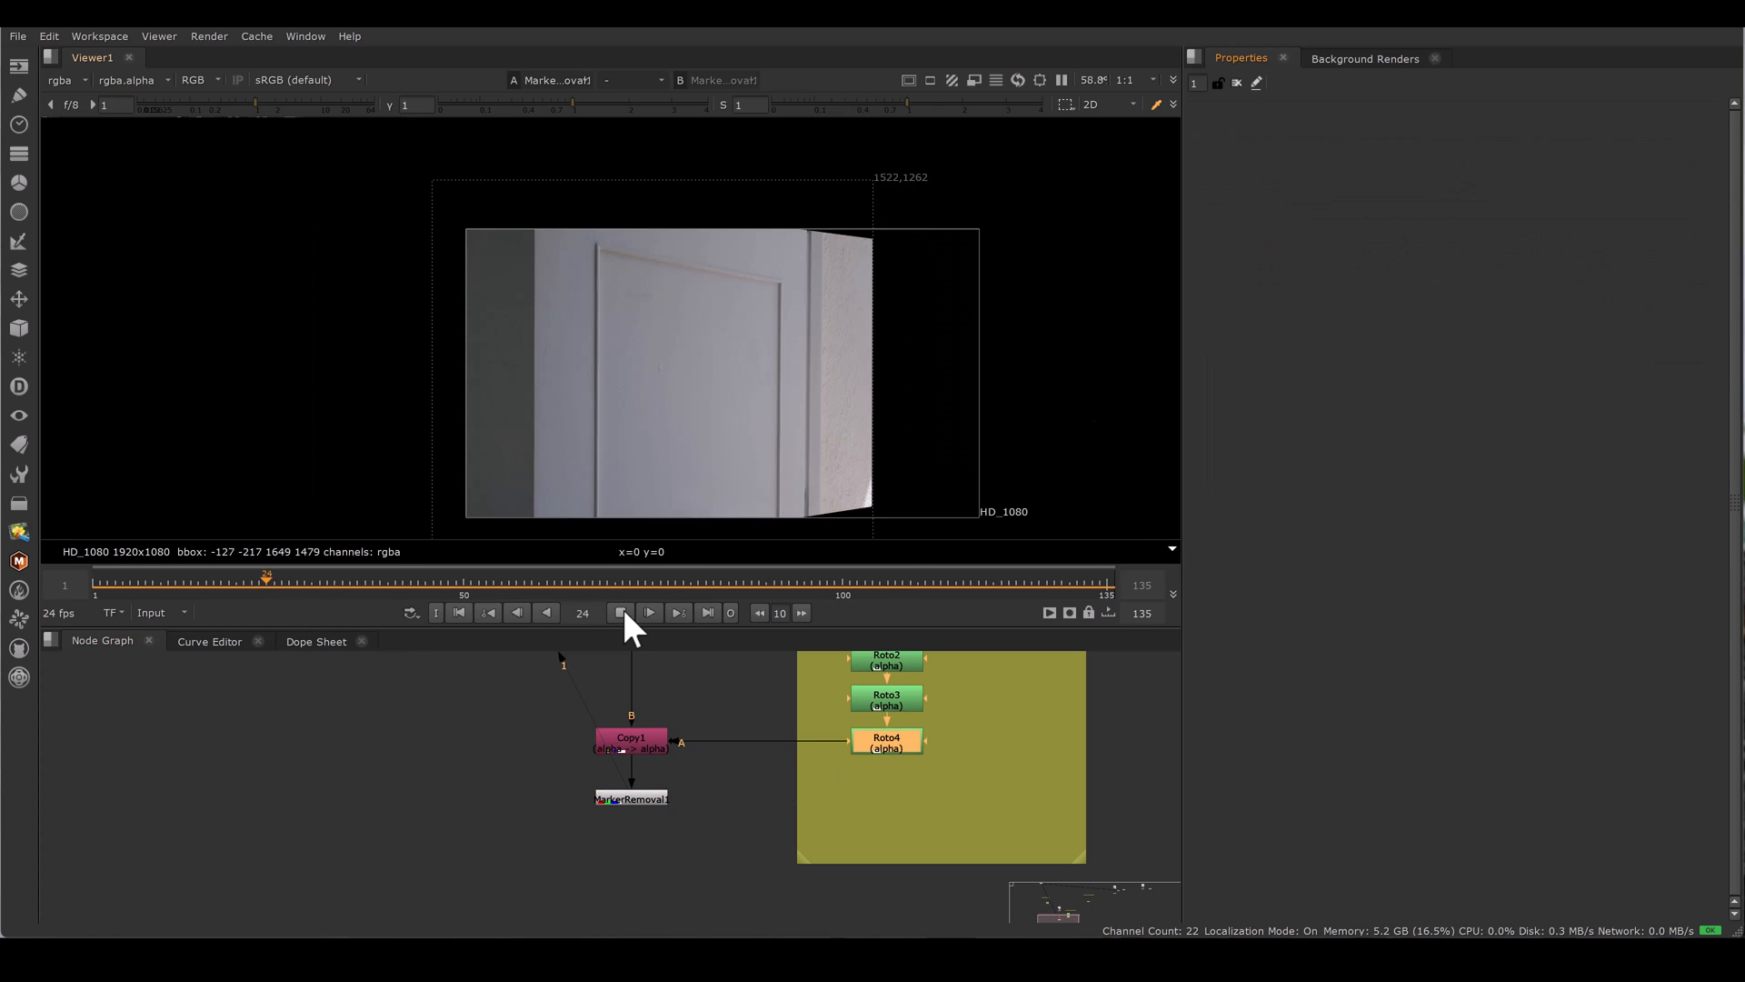
click(674, 578)
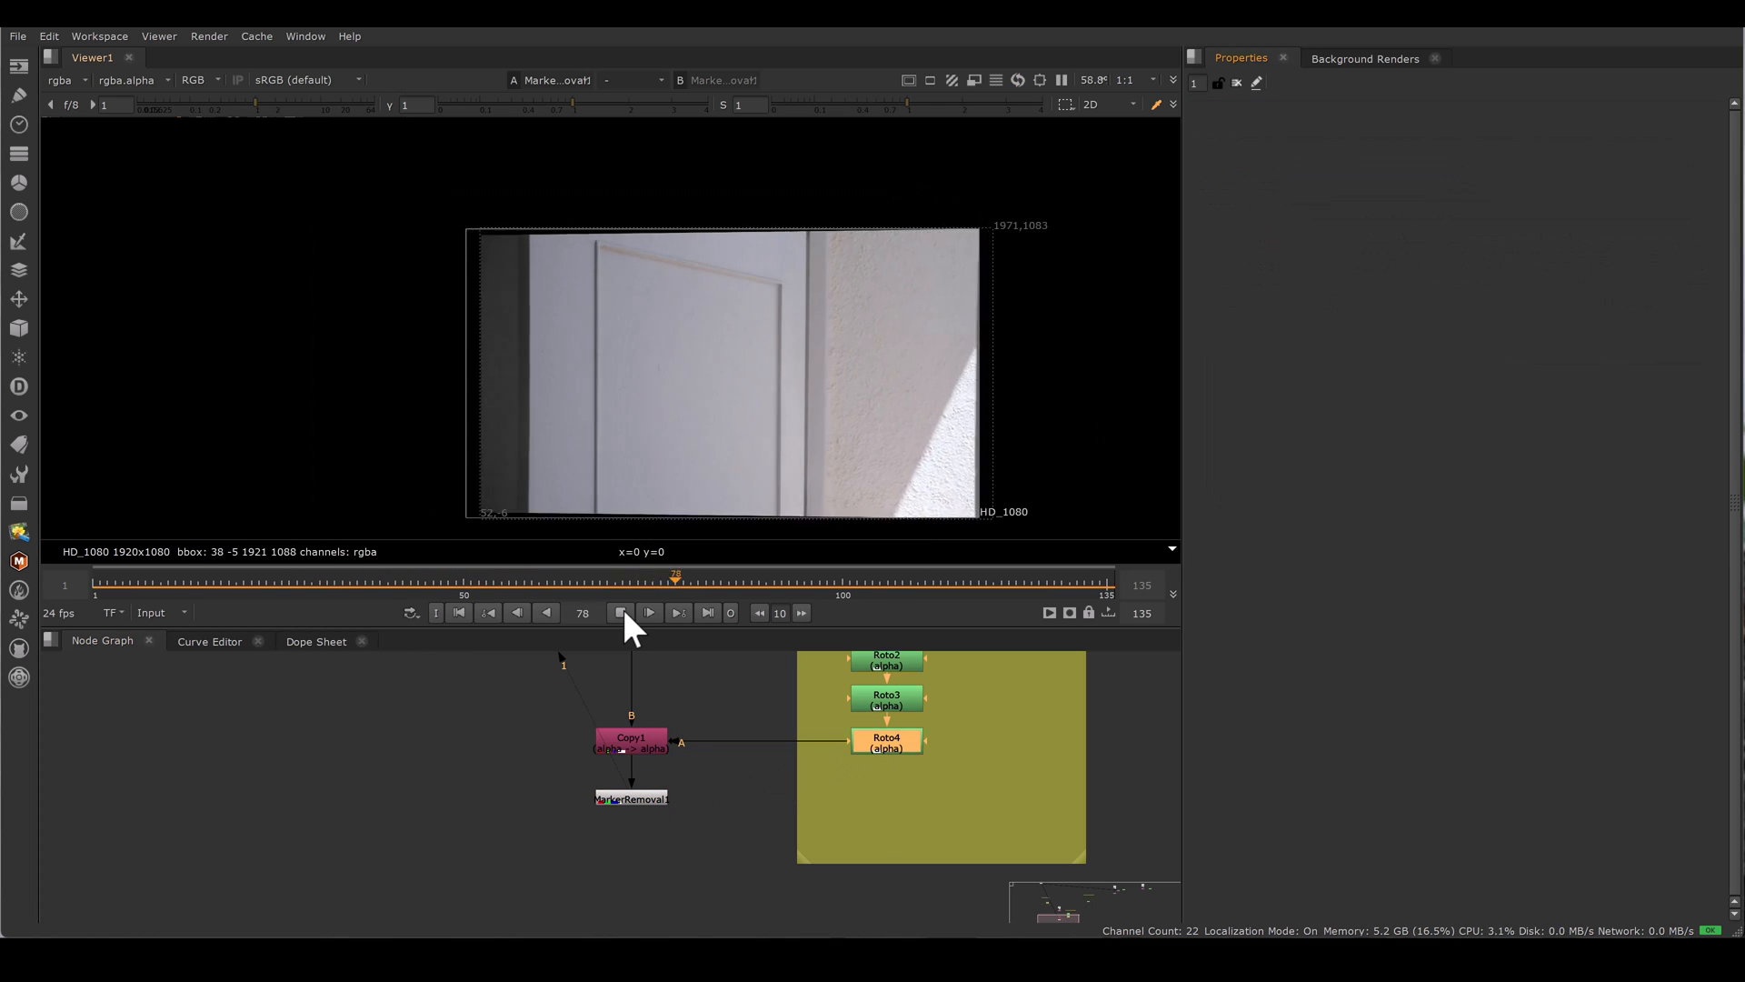
click(411, 575)
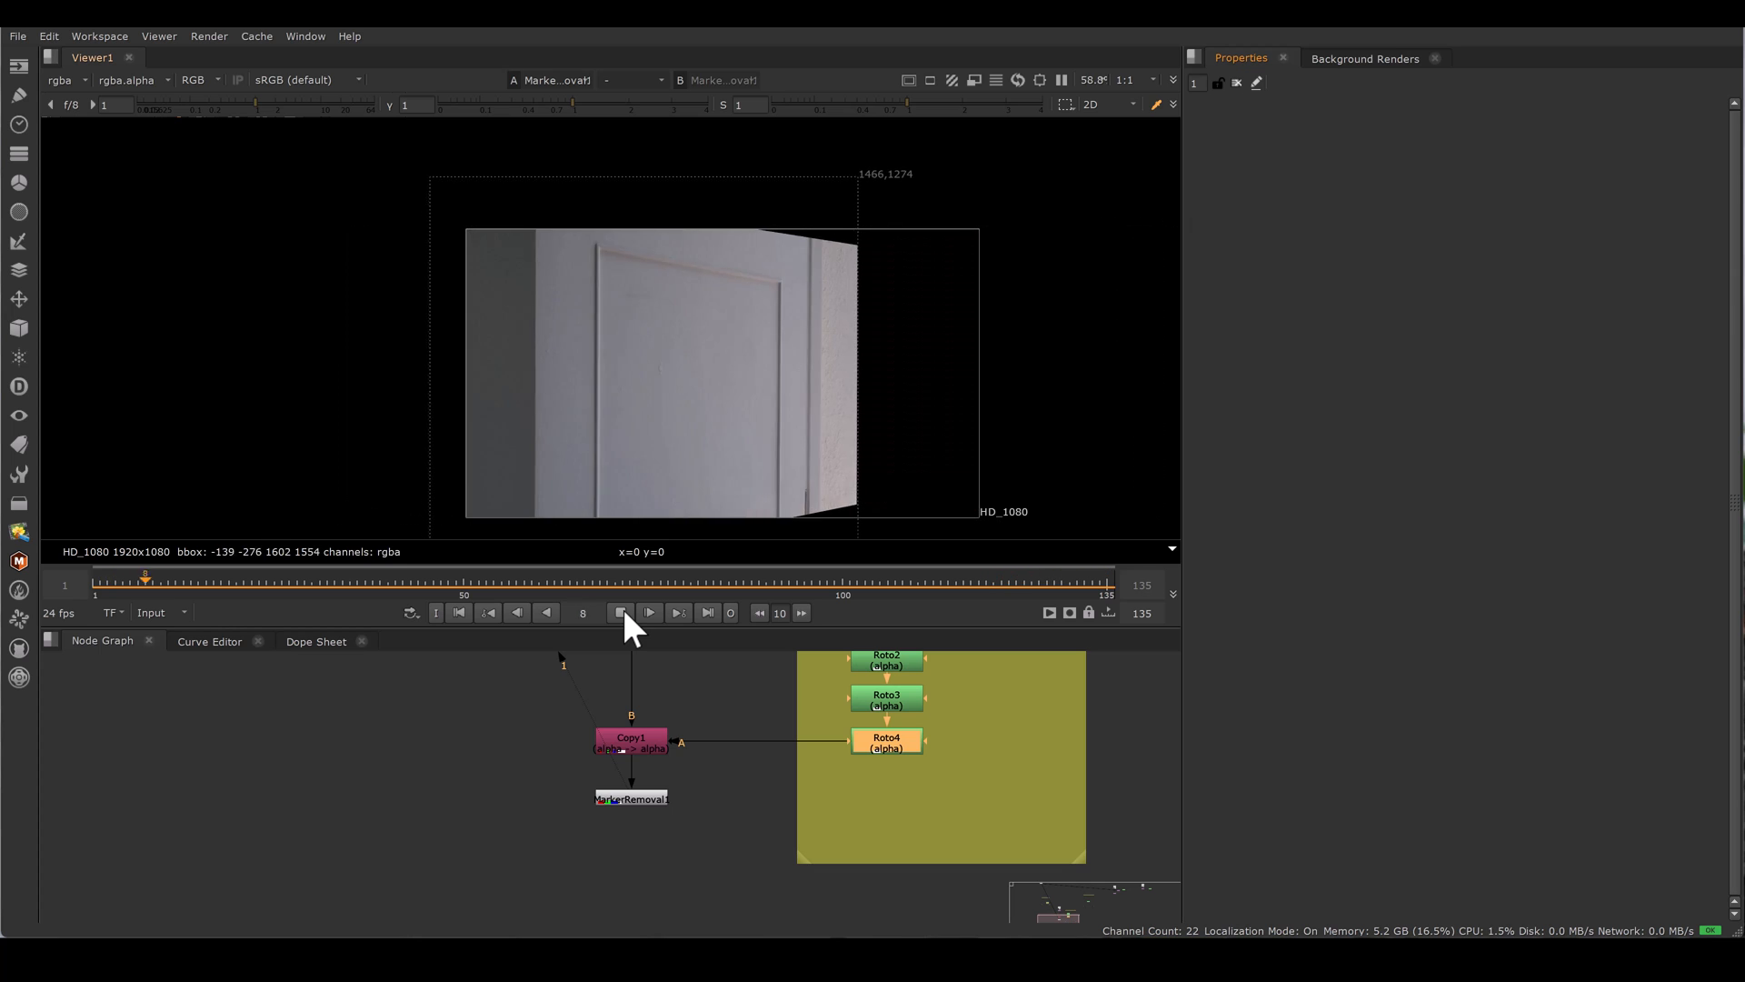
click(537, 576)
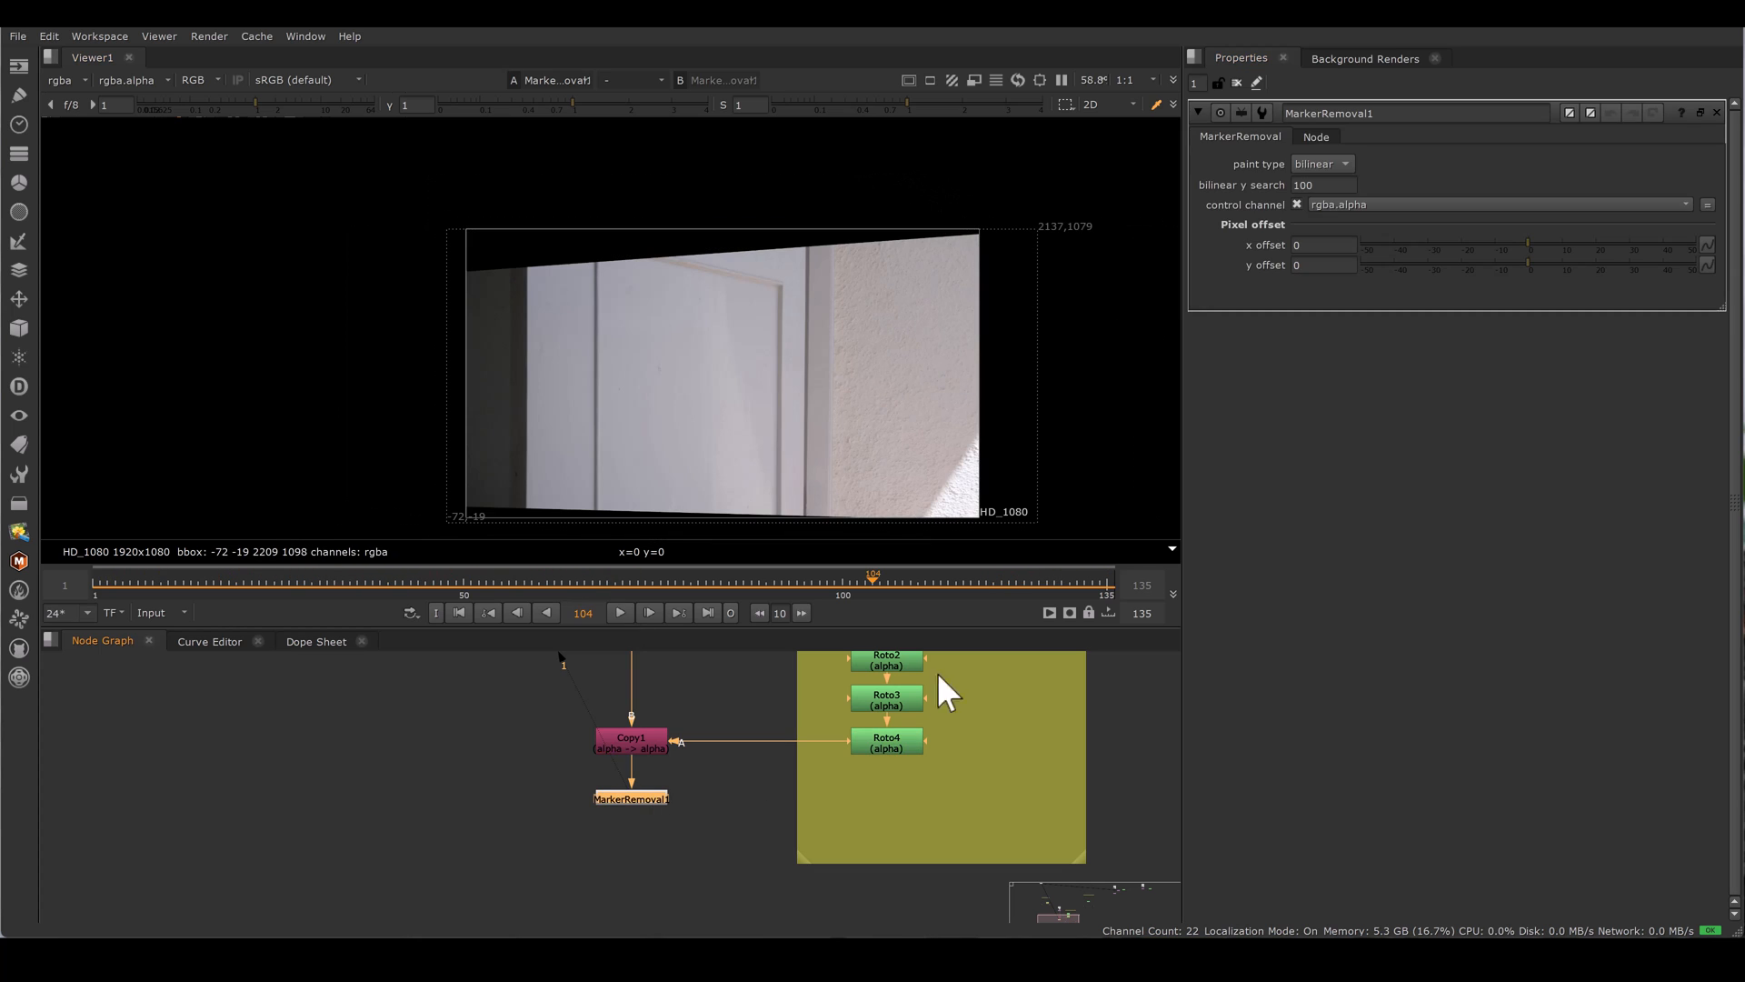
- Change MarkerRemoval1's paint type from bilinear to radial
click(1323, 164)
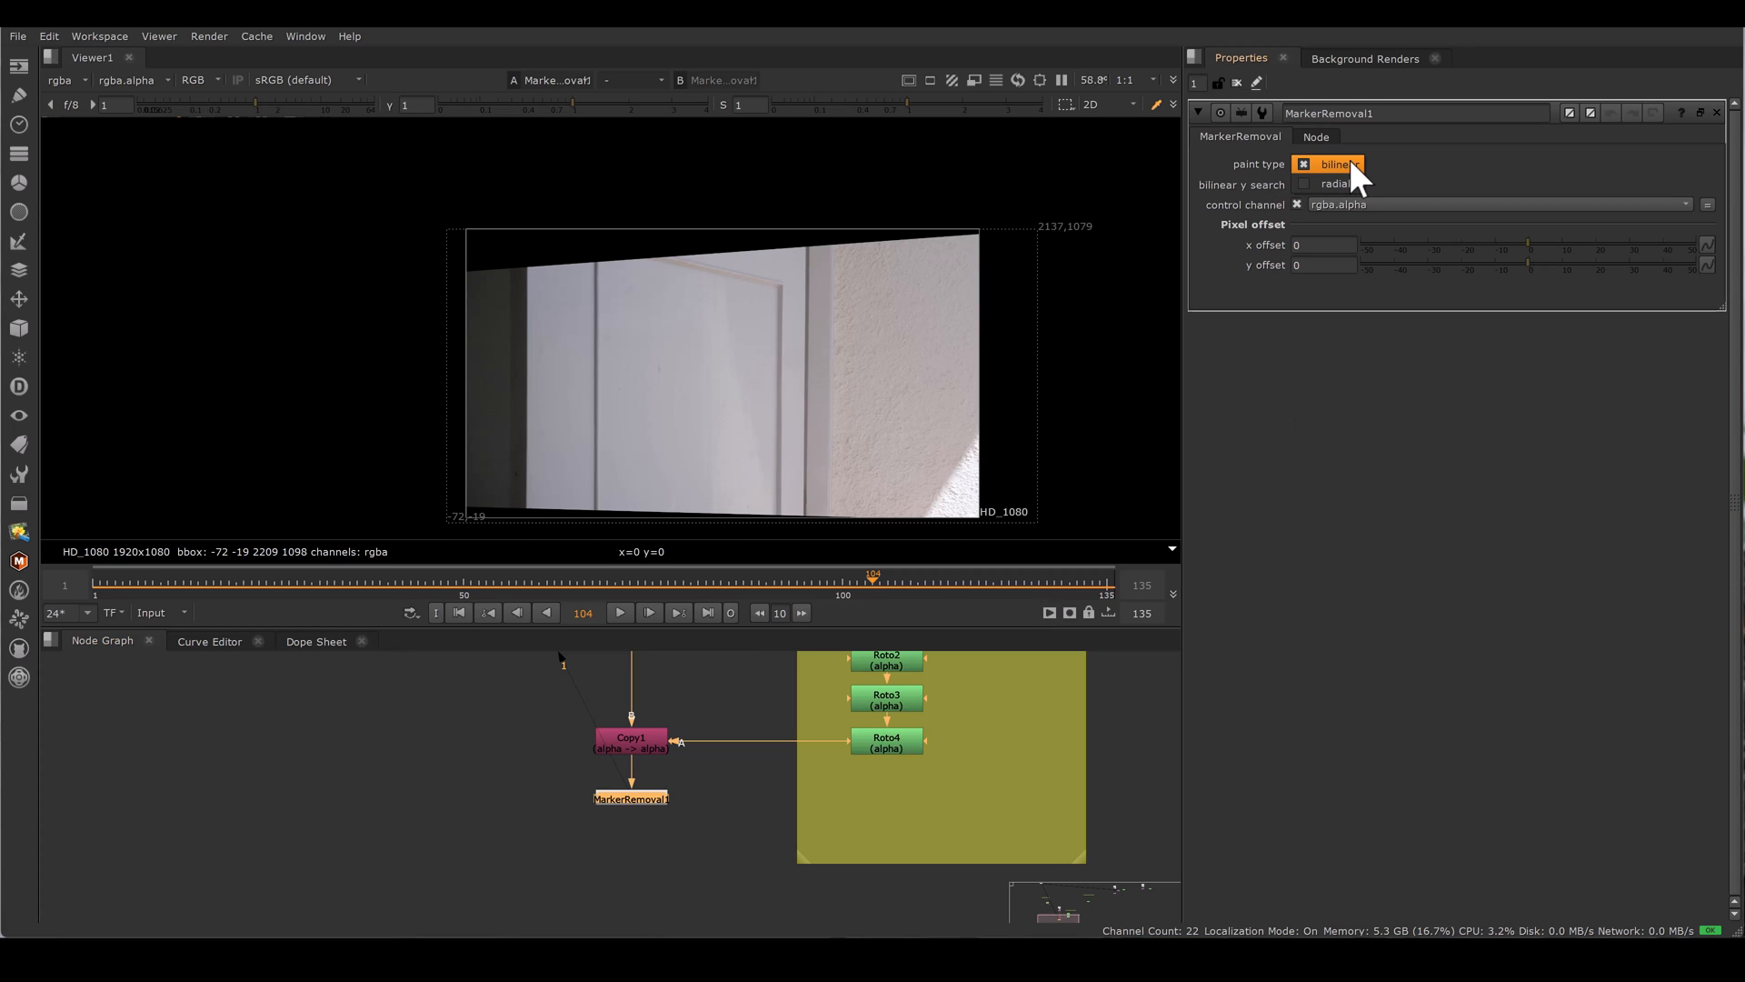
click(1333, 184)
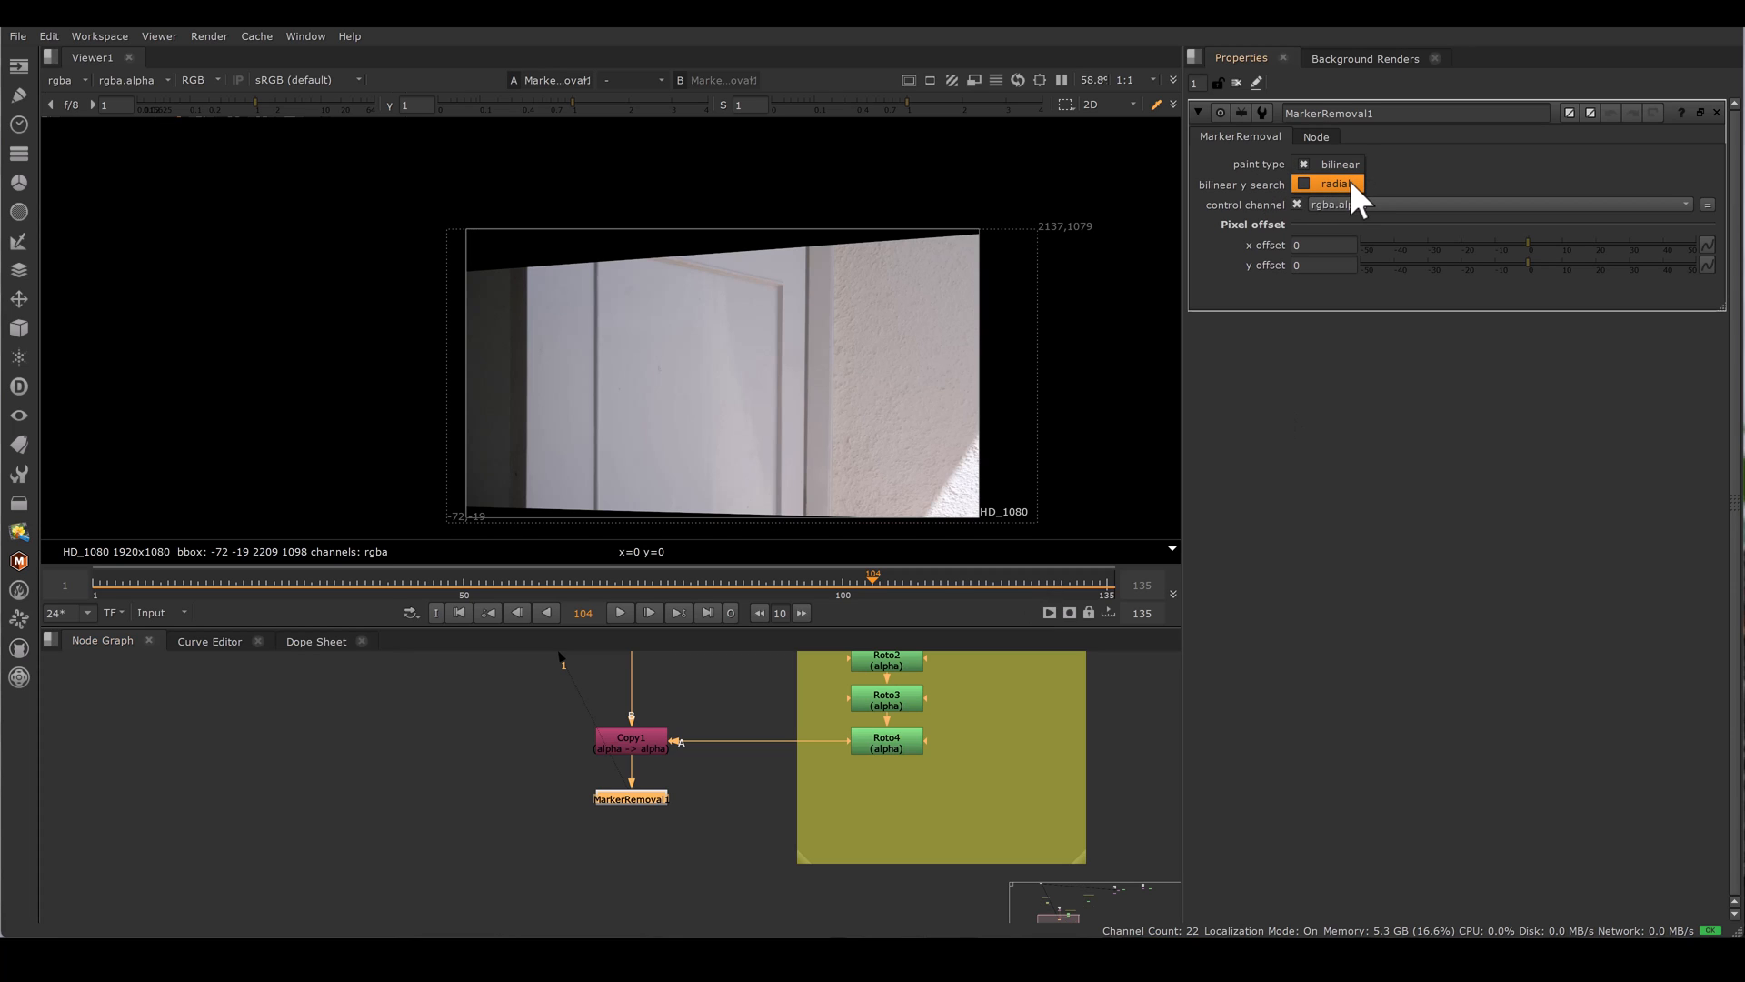
click(1334, 183)
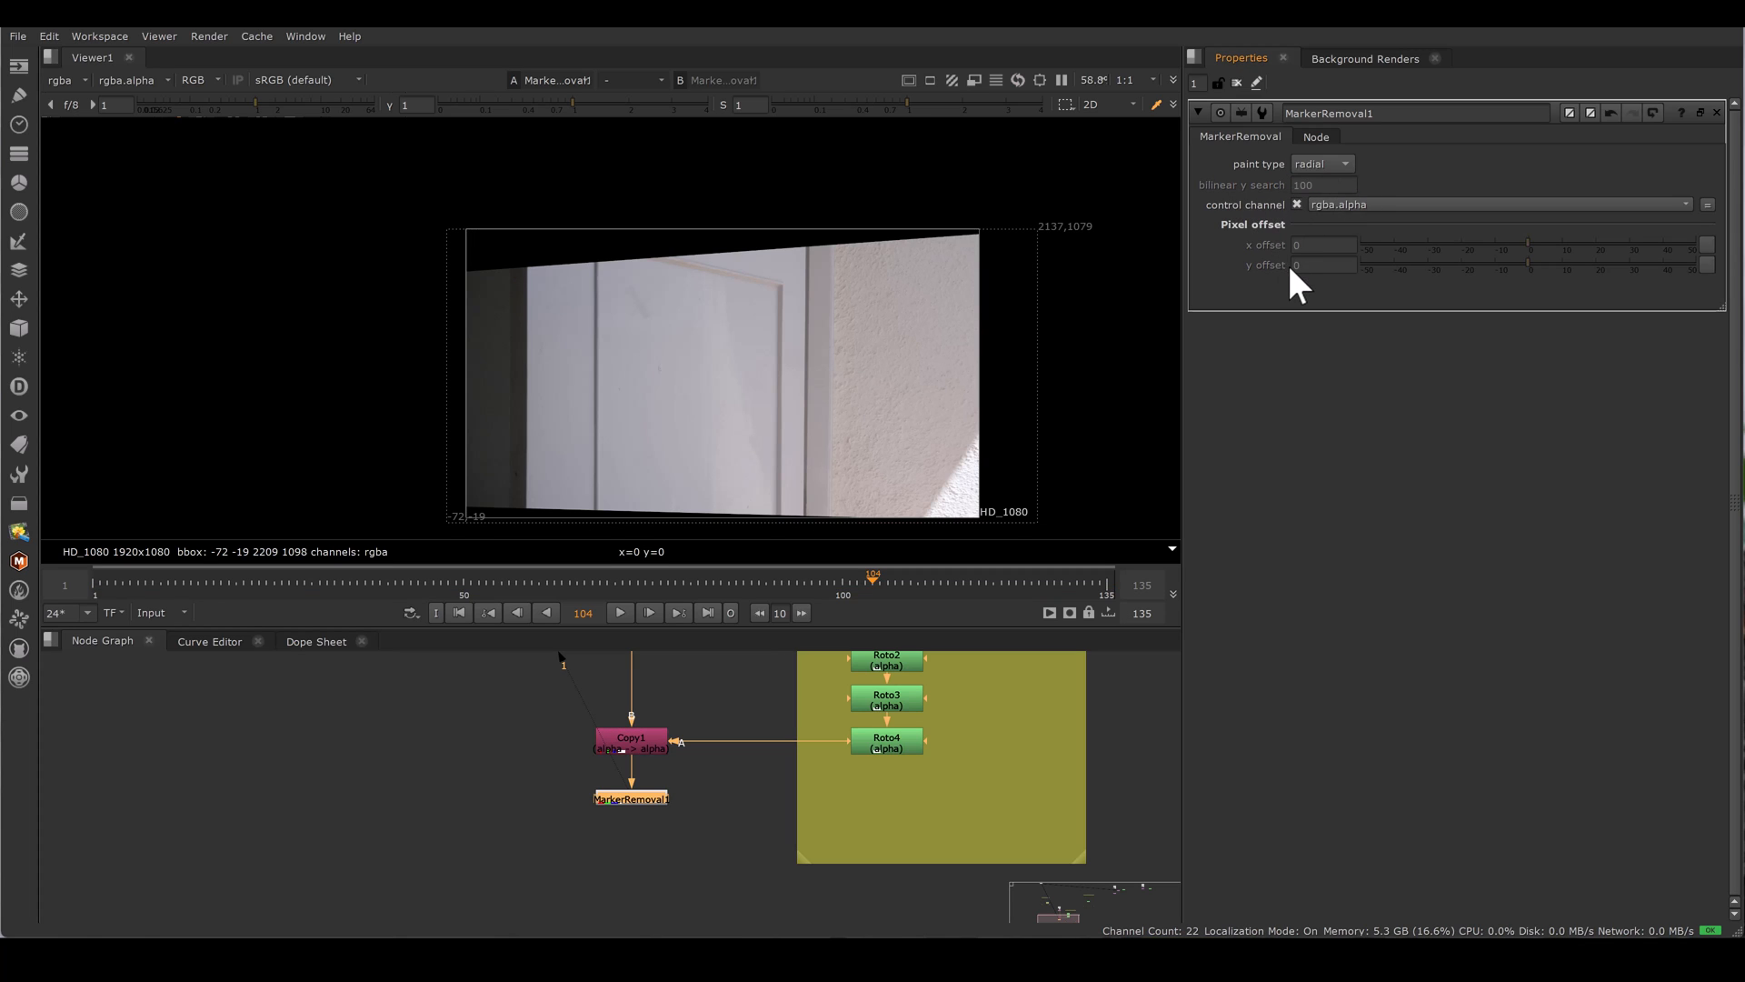
mouse_move(651, 818)
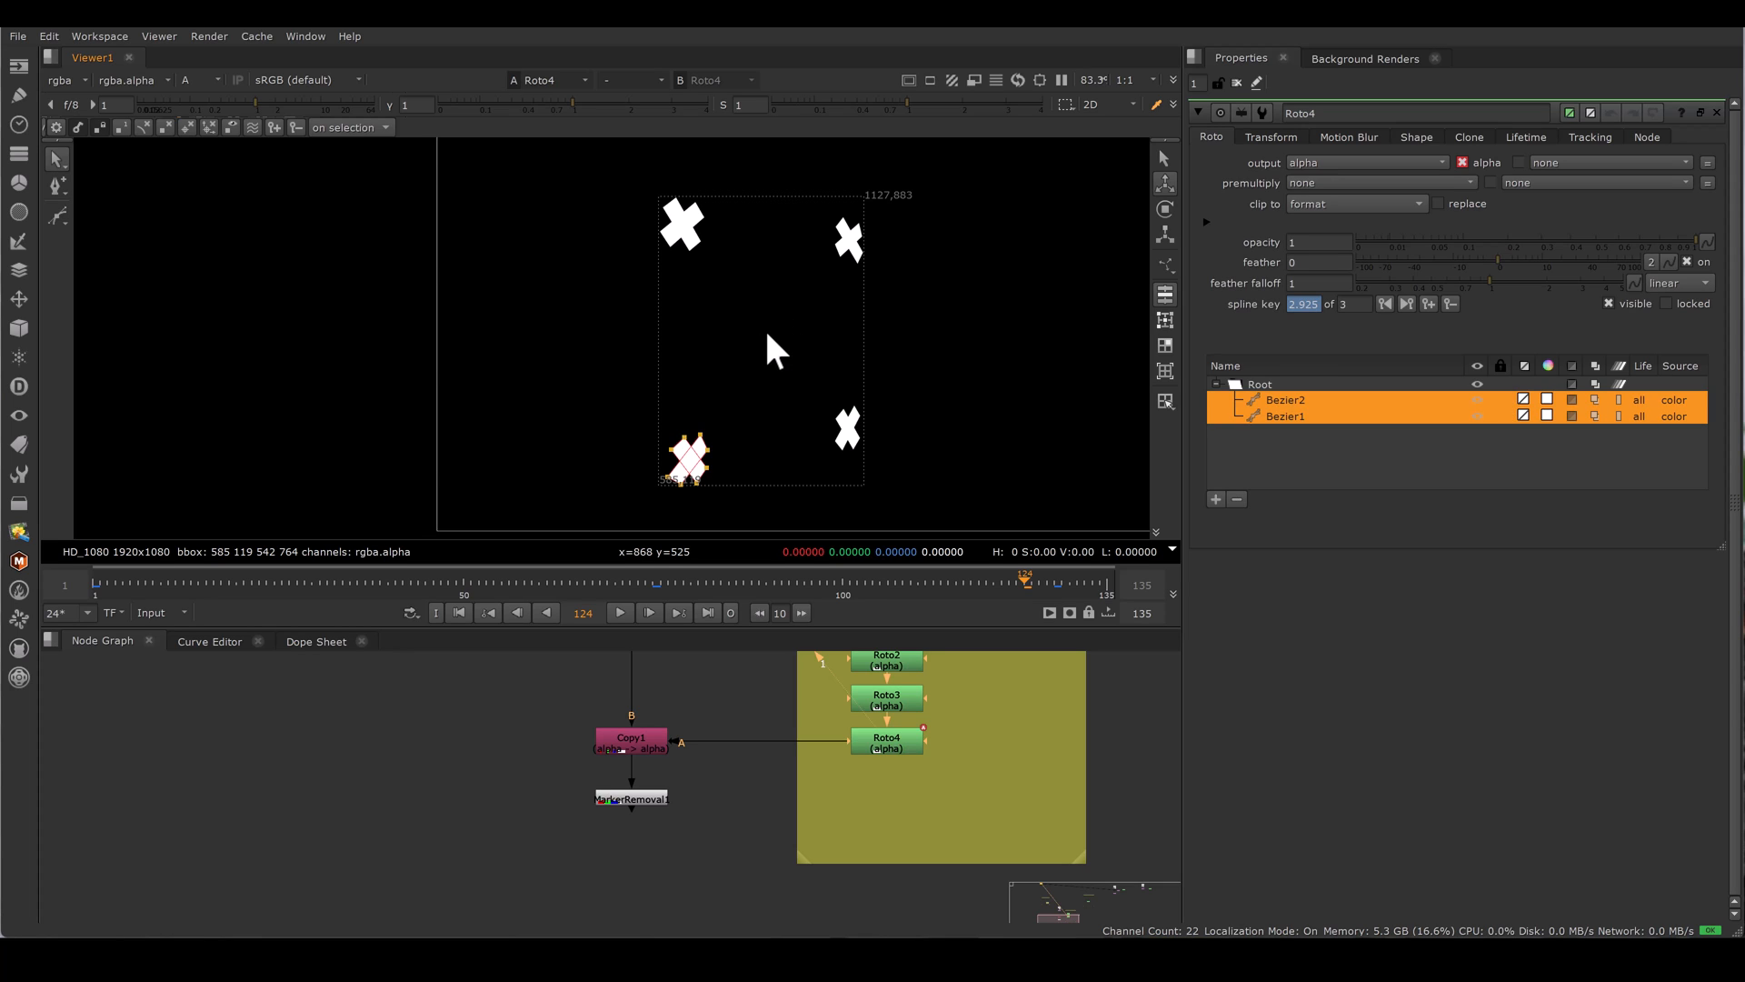
mouse_move(773, 345)
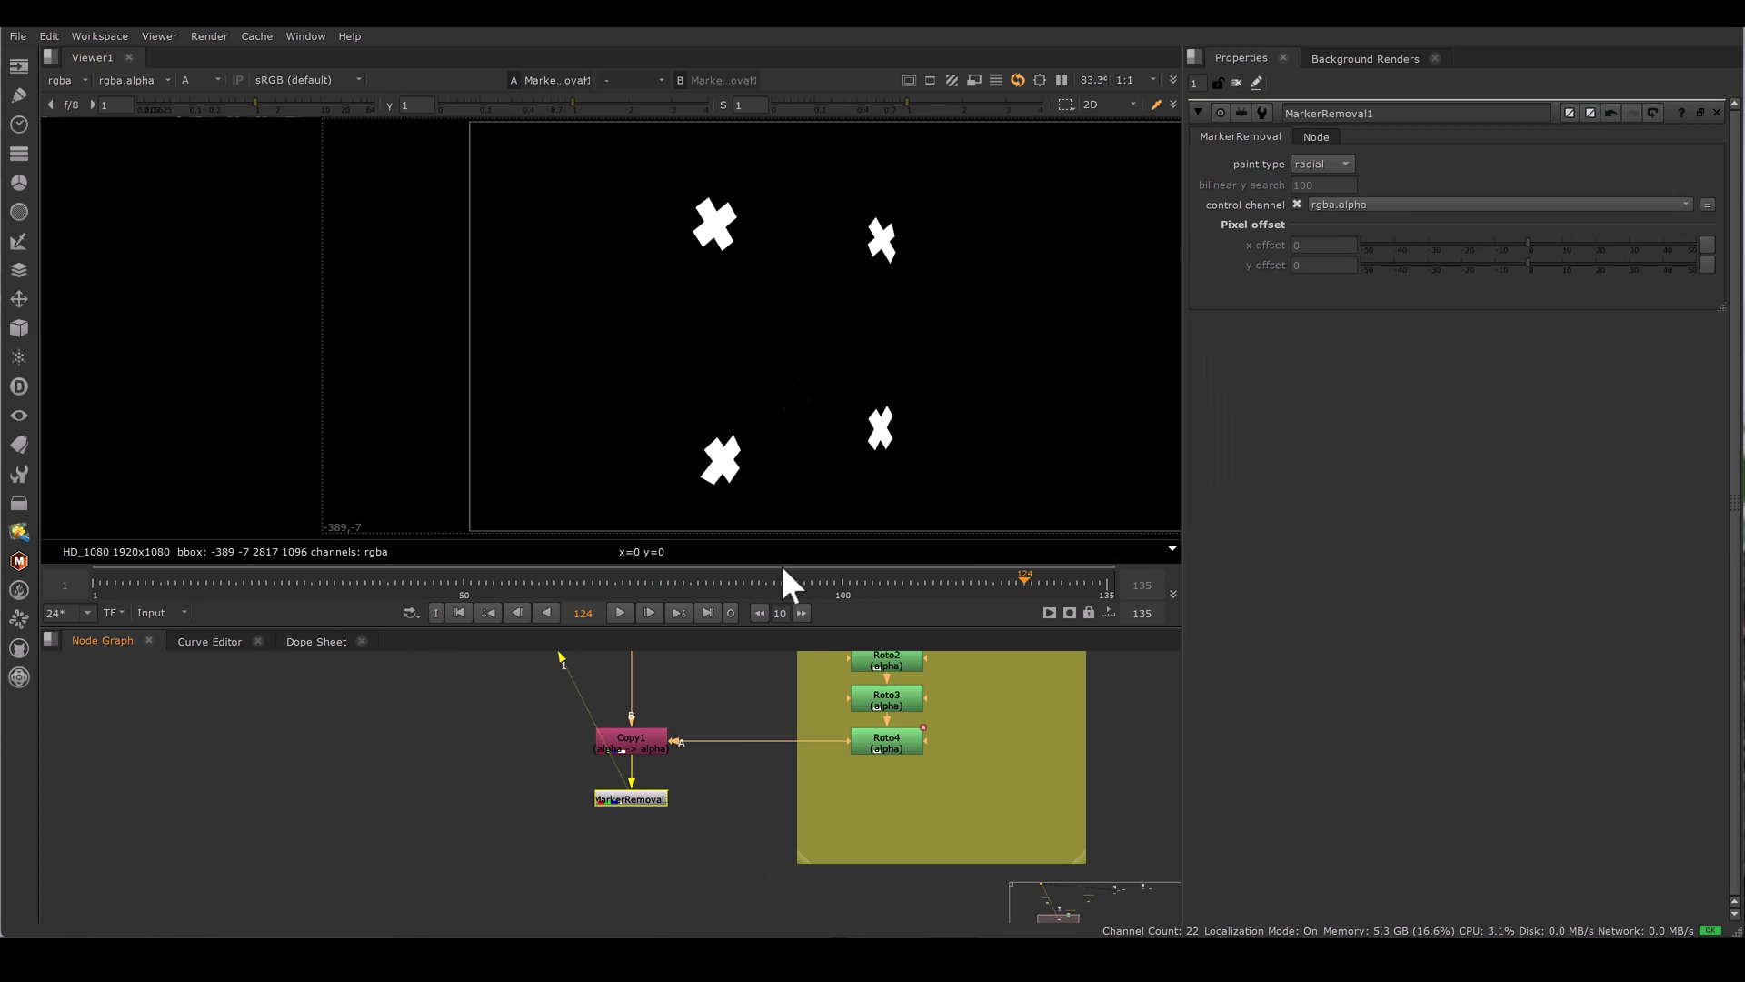
- Switch the Viewer from alpha to RGB to show the cleaned door plate
click(198, 79)
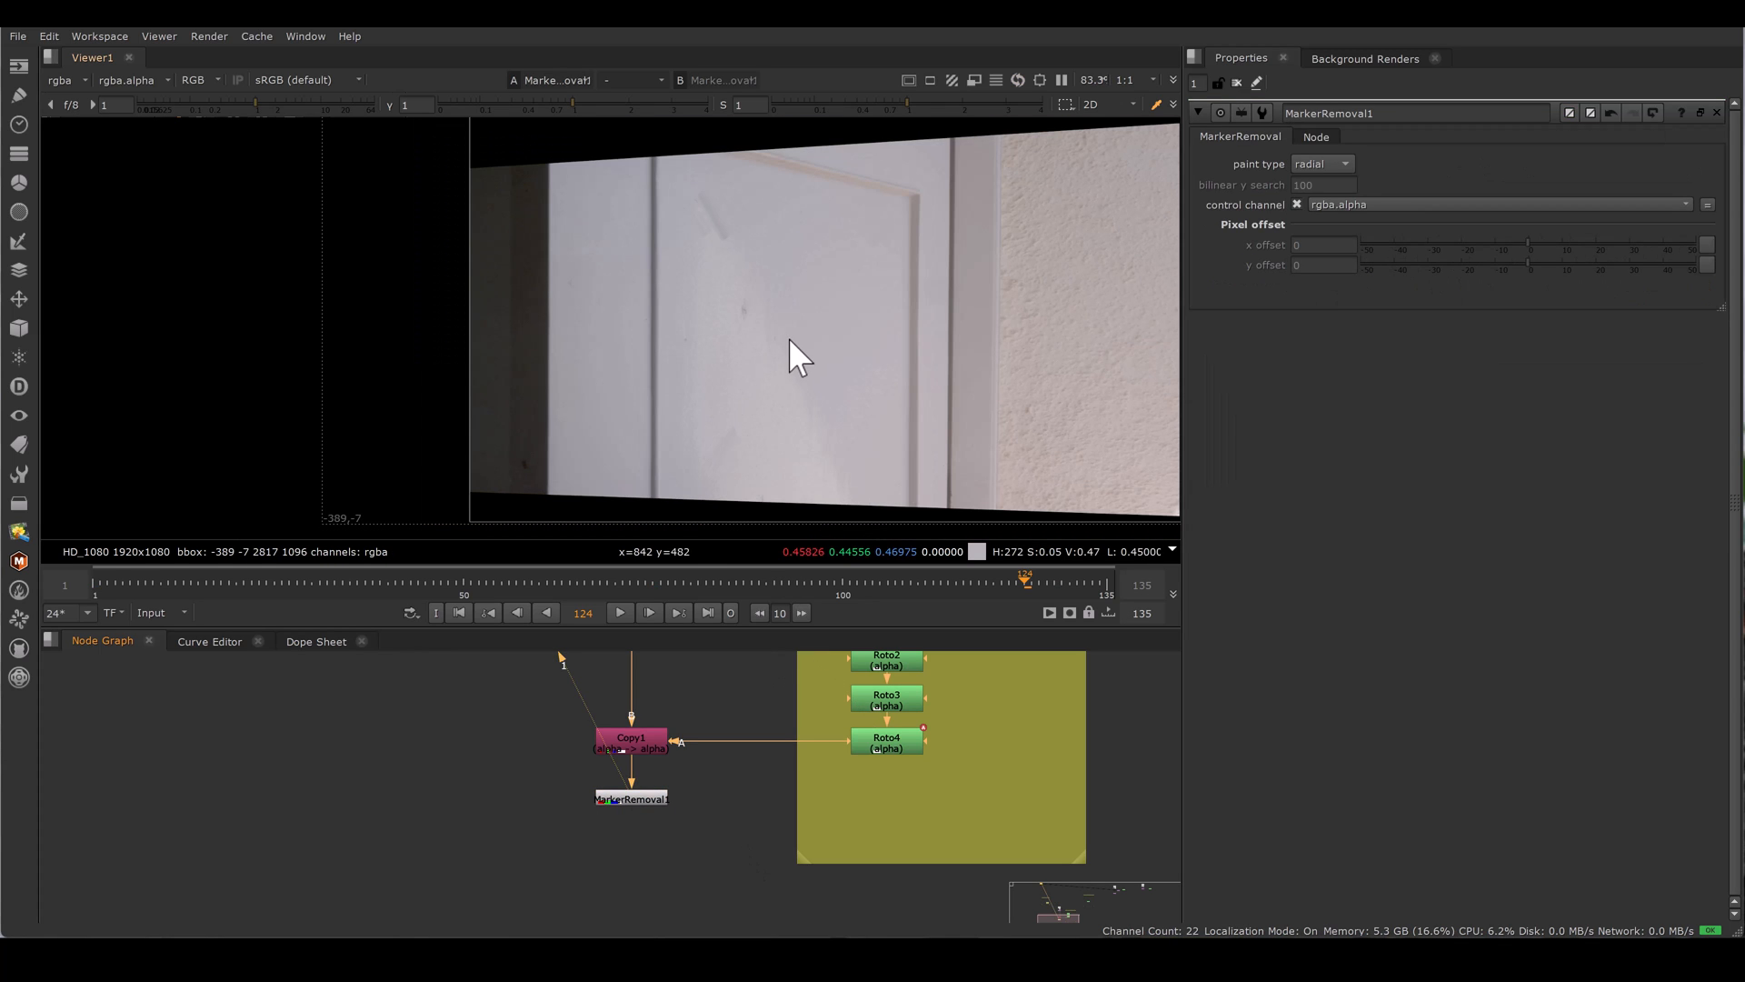
mouse_move(772, 407)
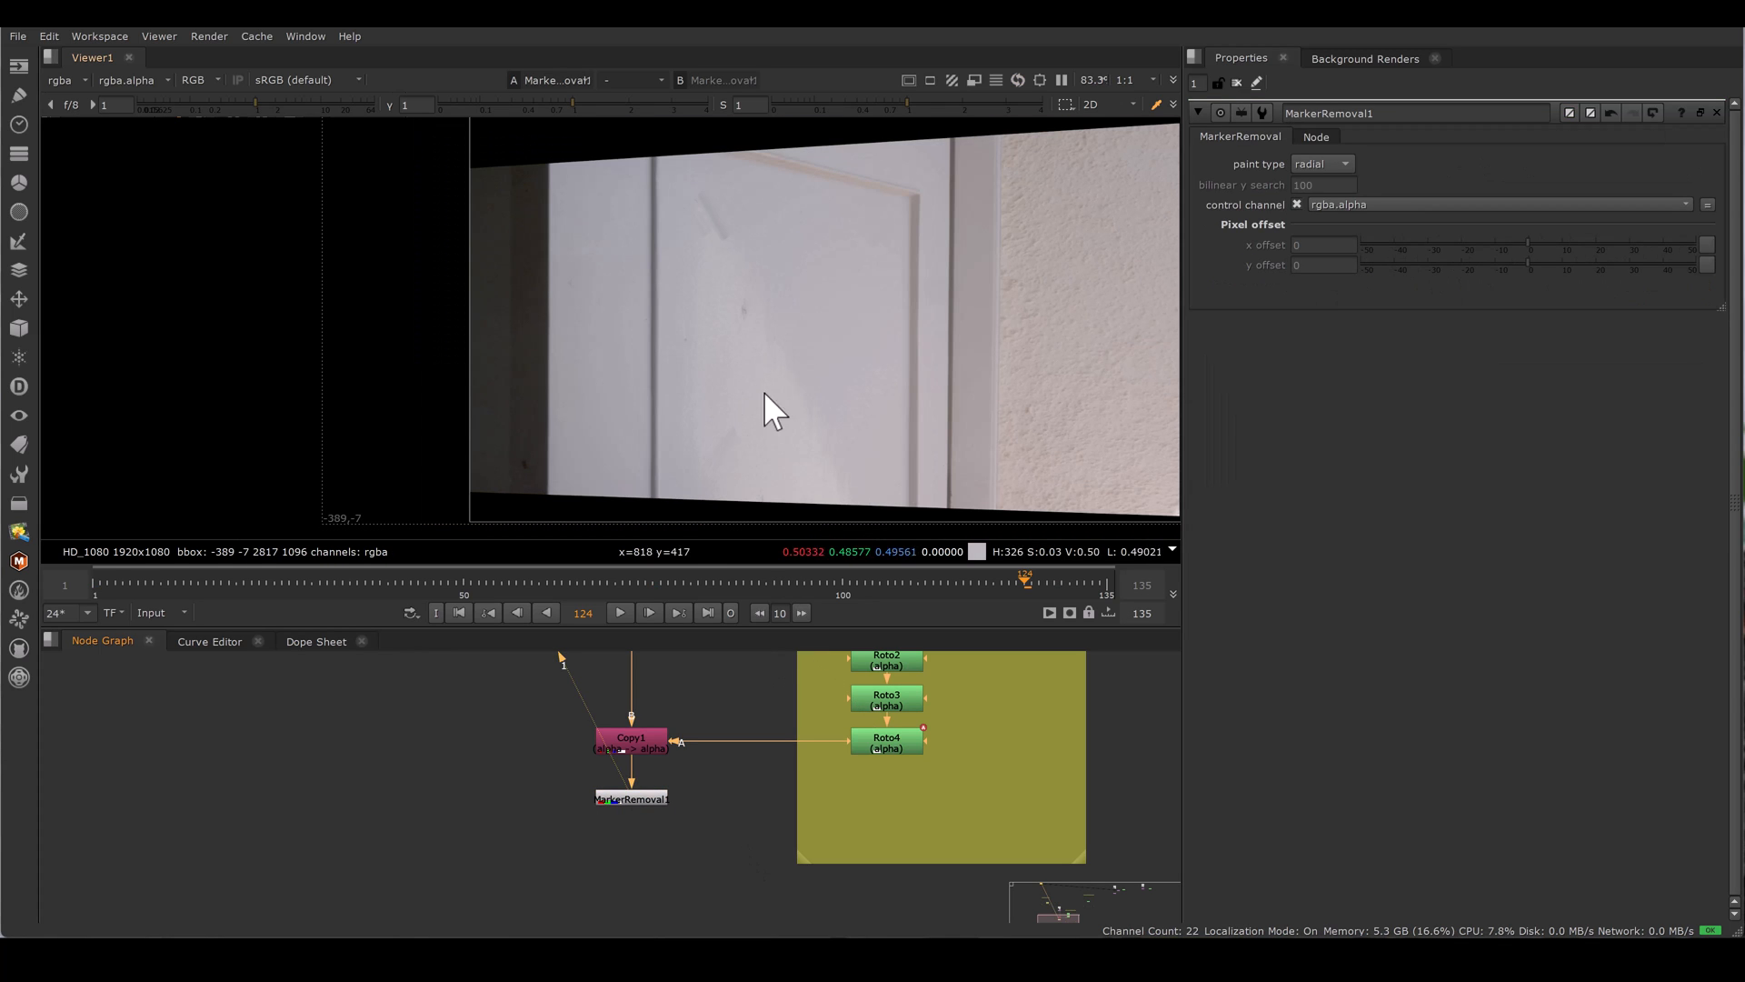
mouse_move(745, 271)
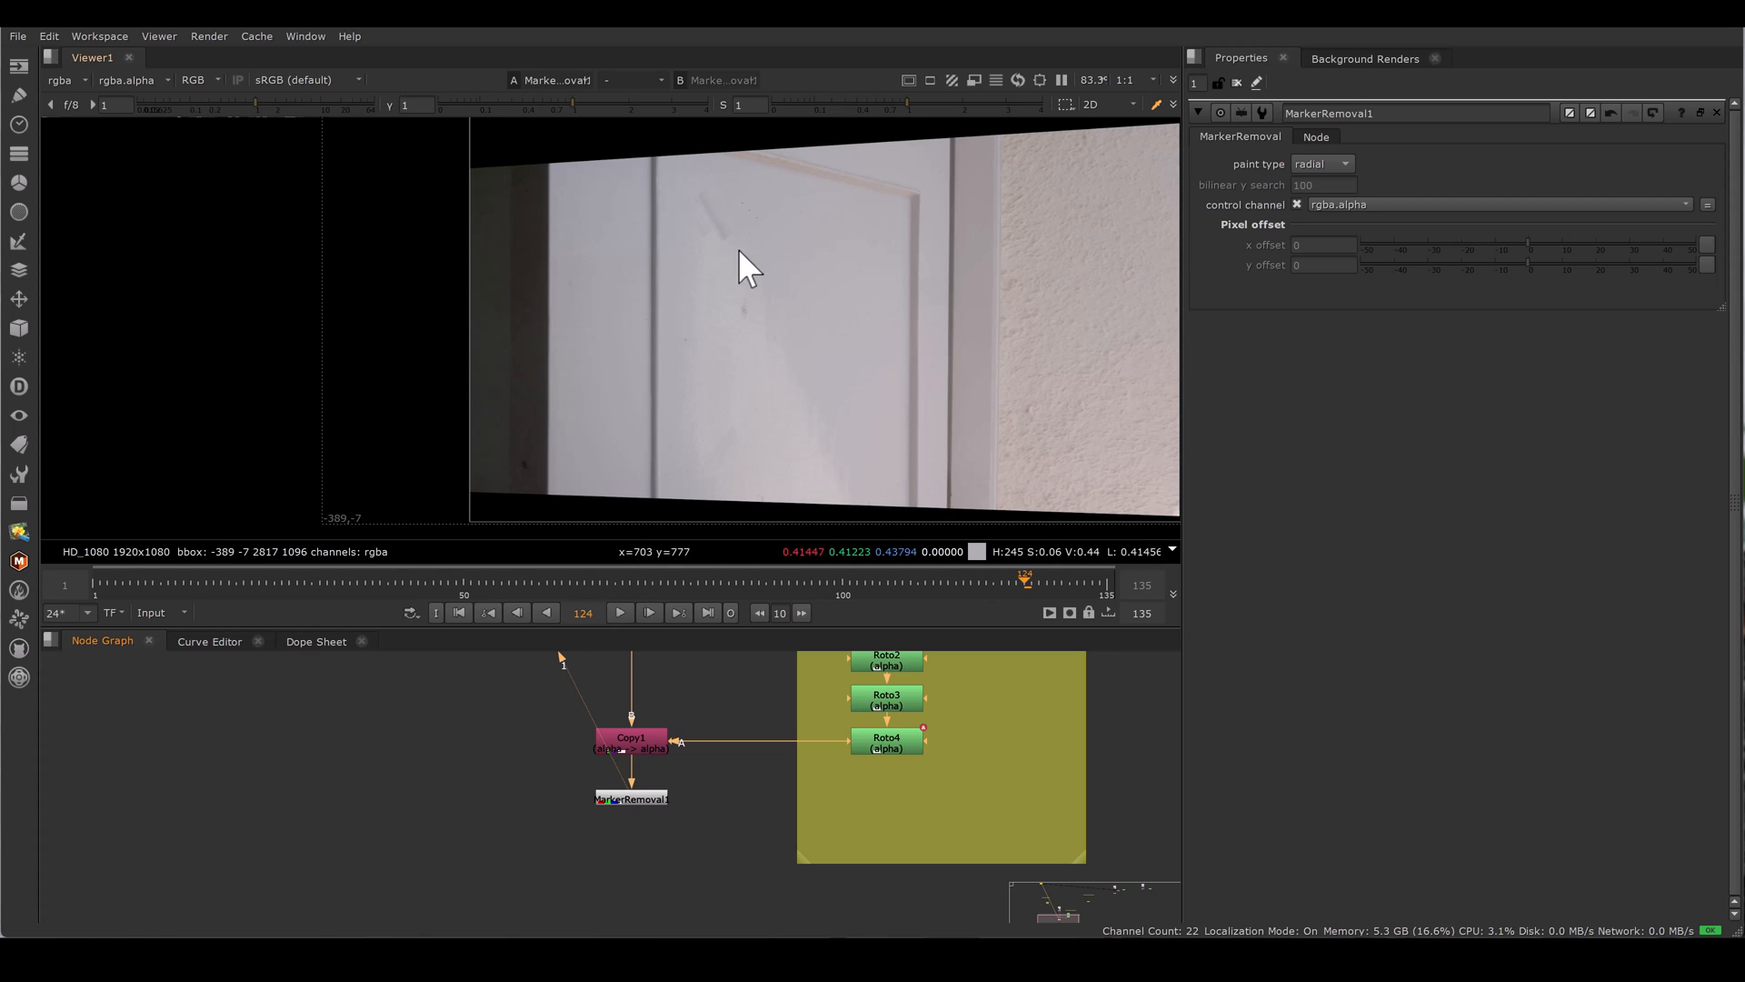
mouse_move(809, 540)
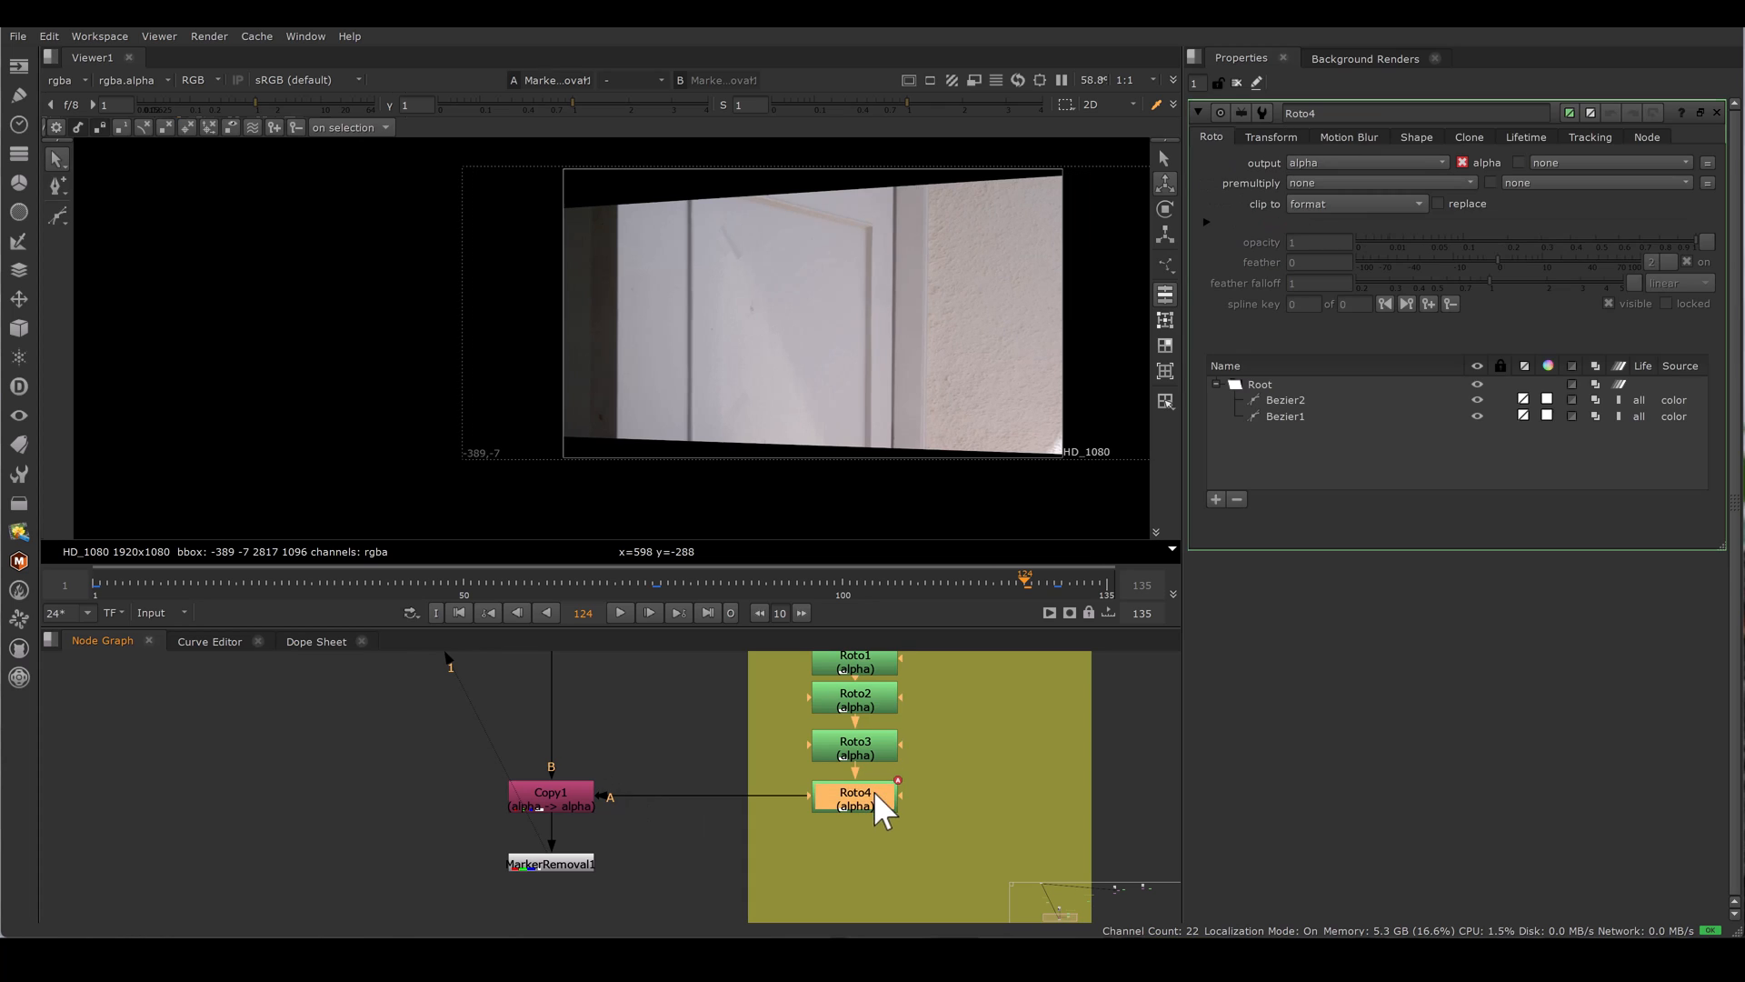
- Inspect Roto3's marker shapes, then reselect MarkerRemoval1 in the node graph
click(853, 745)
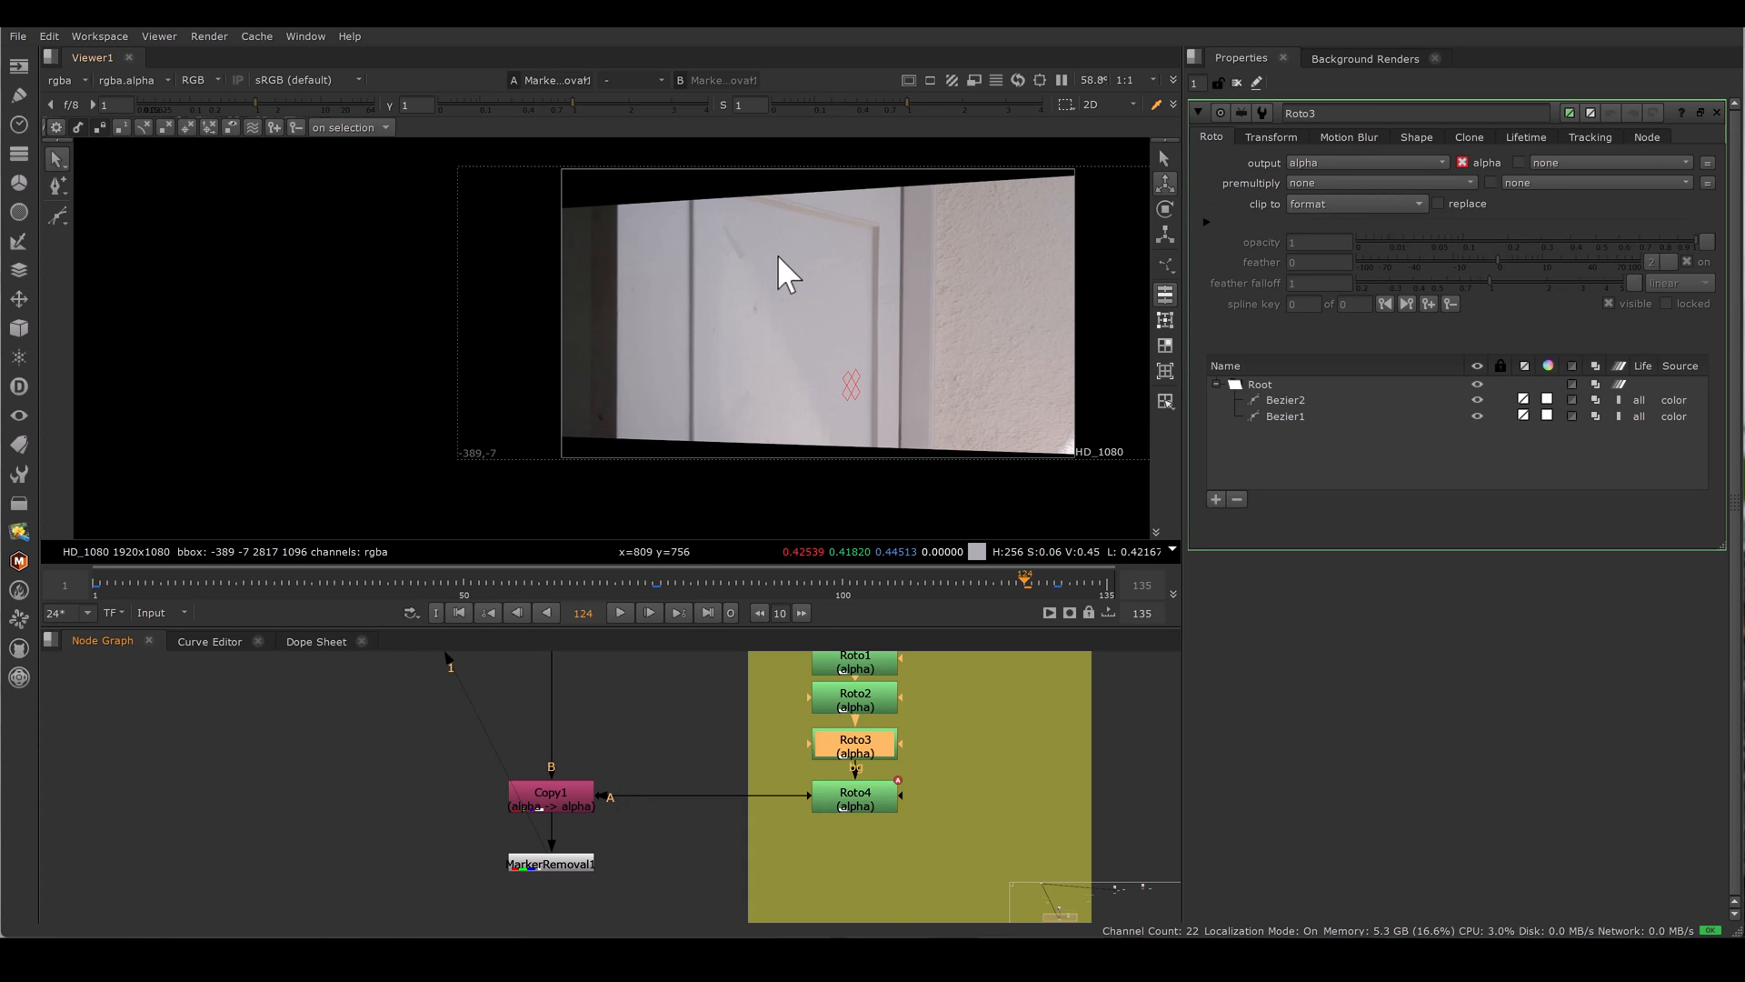
click(549, 864)
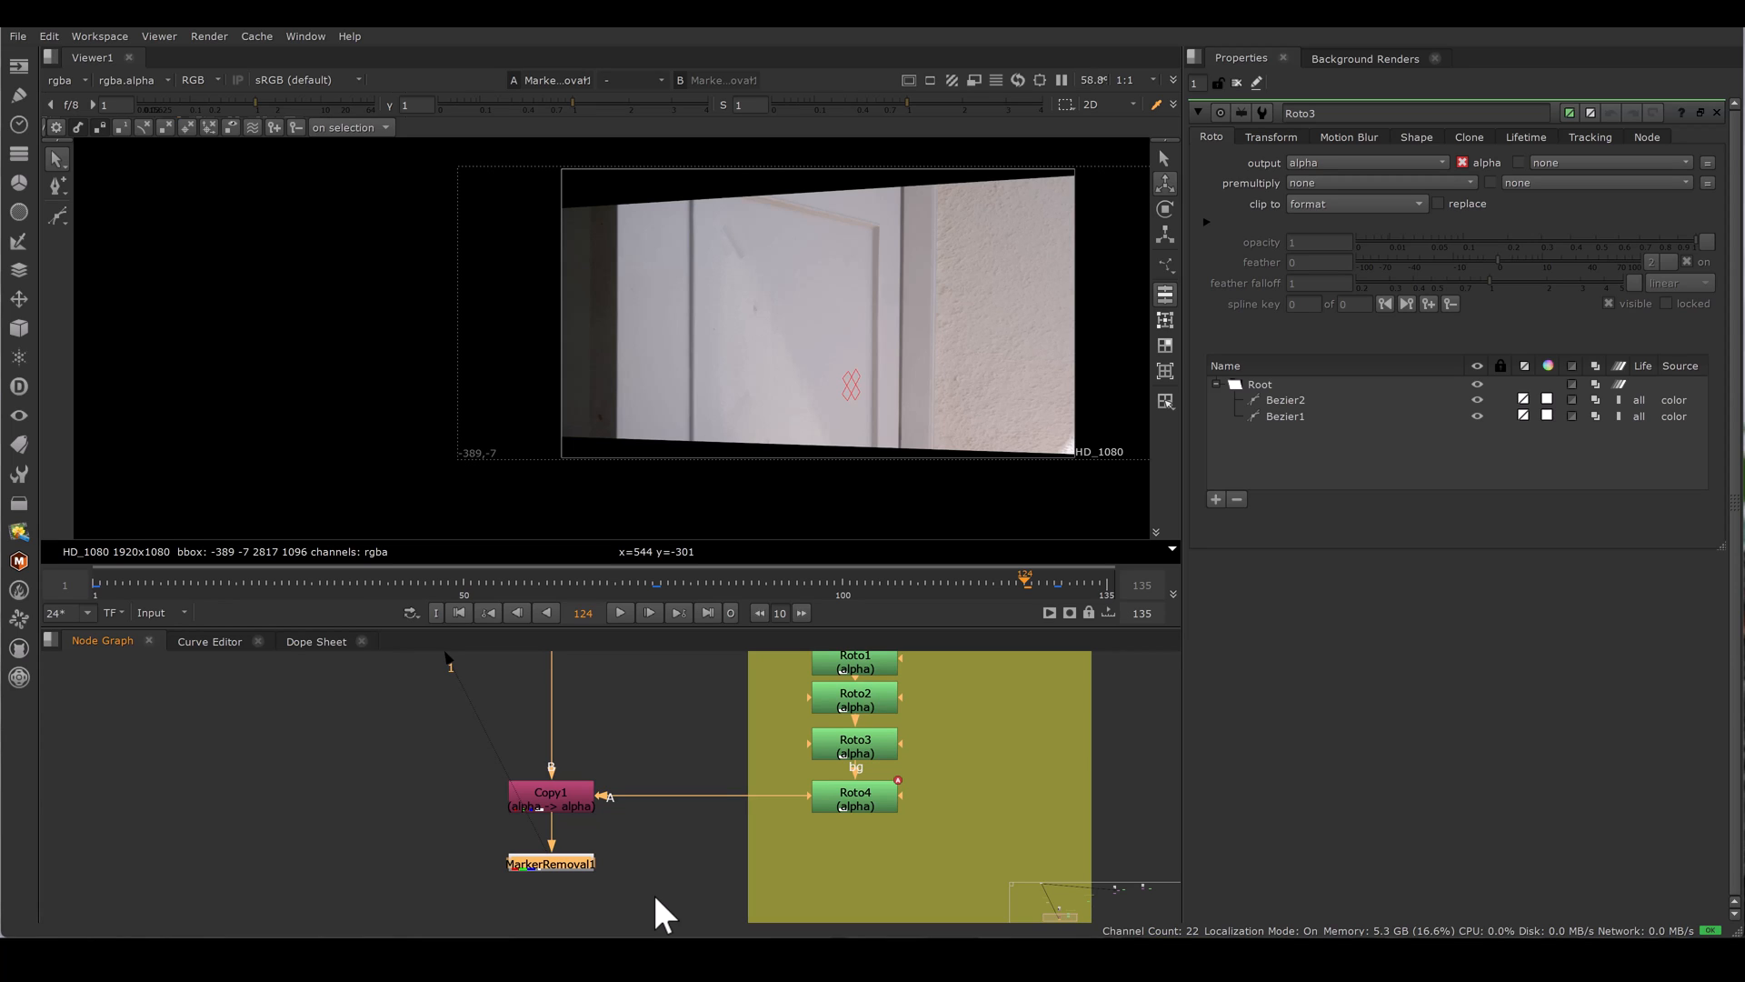
mouse_move(988, 758)
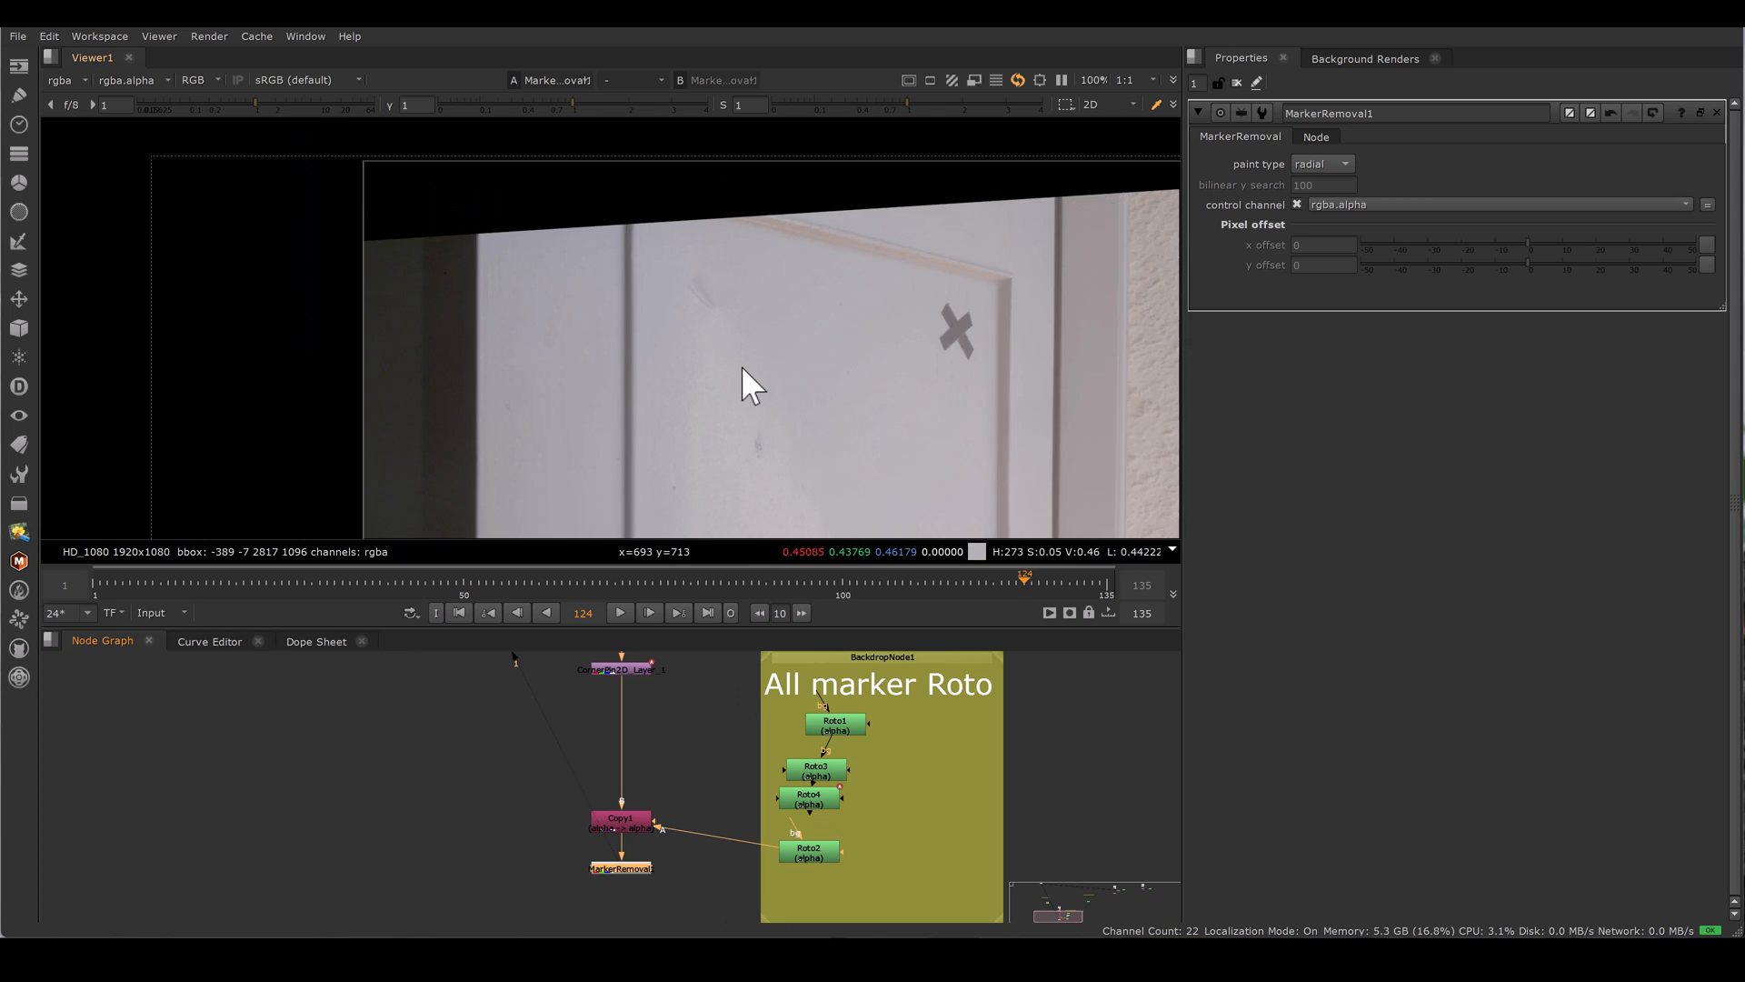
- Switch MarkerRemoval1's paint type back to bilinear
click(1321, 164)
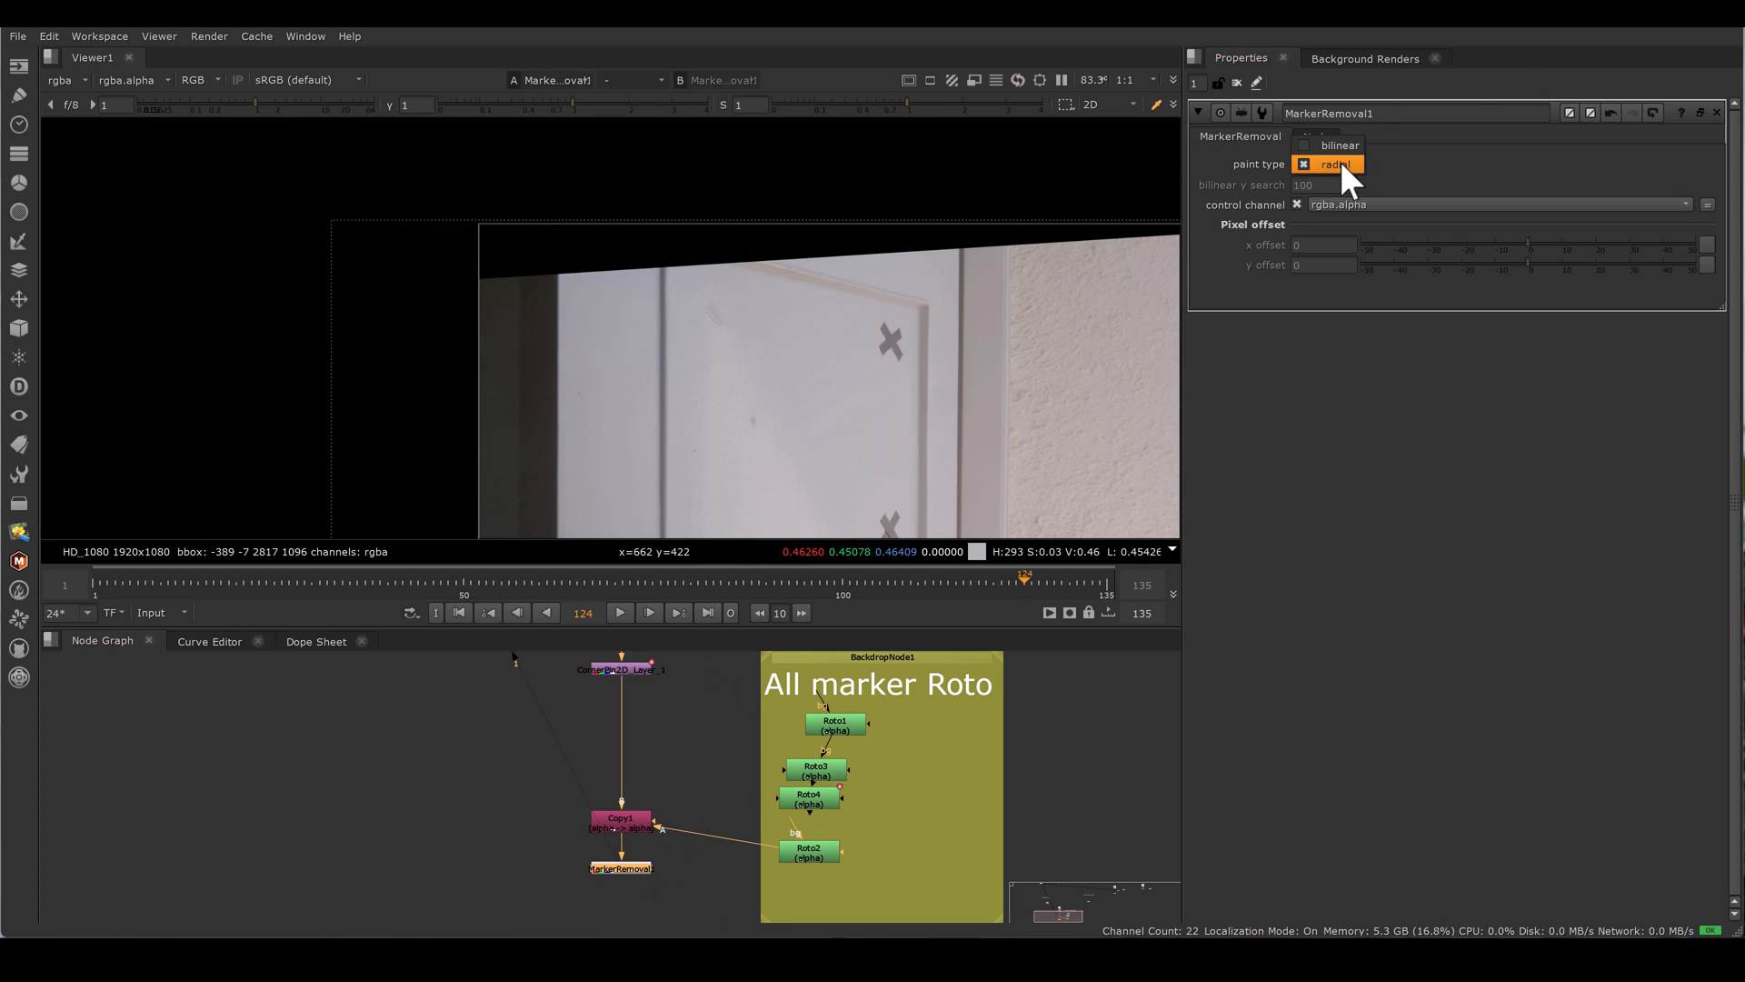
click(1337, 145)
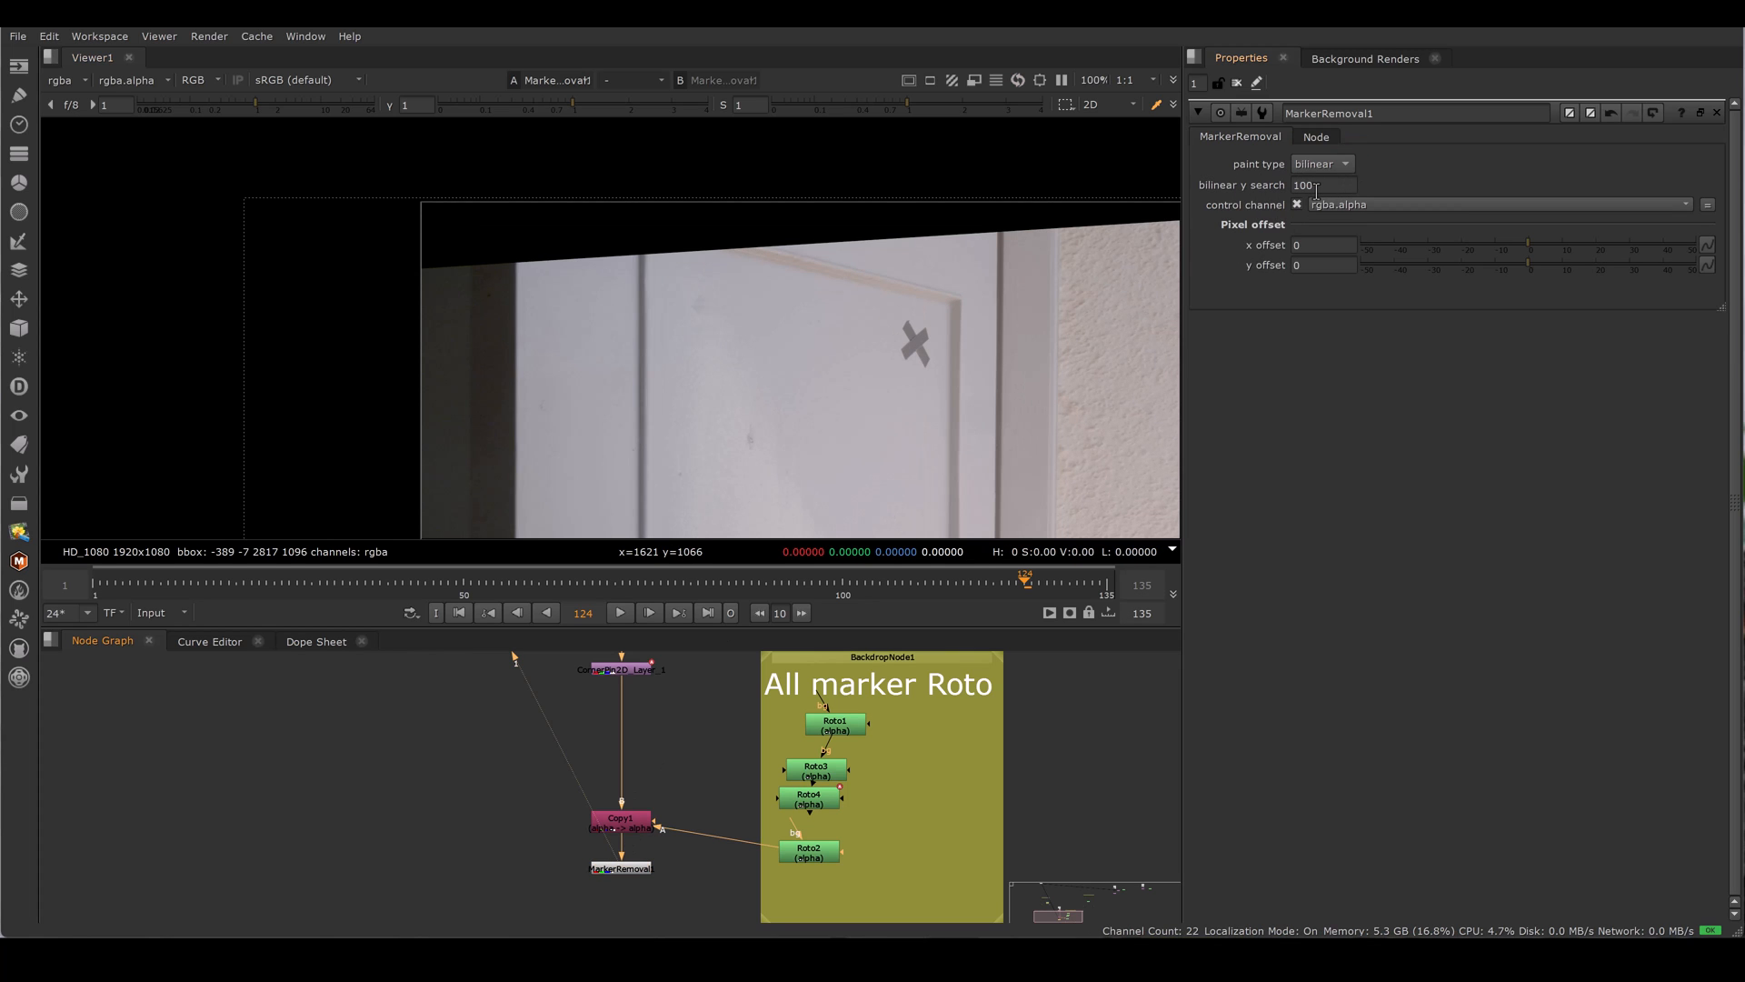
mouse_move(1319, 186)
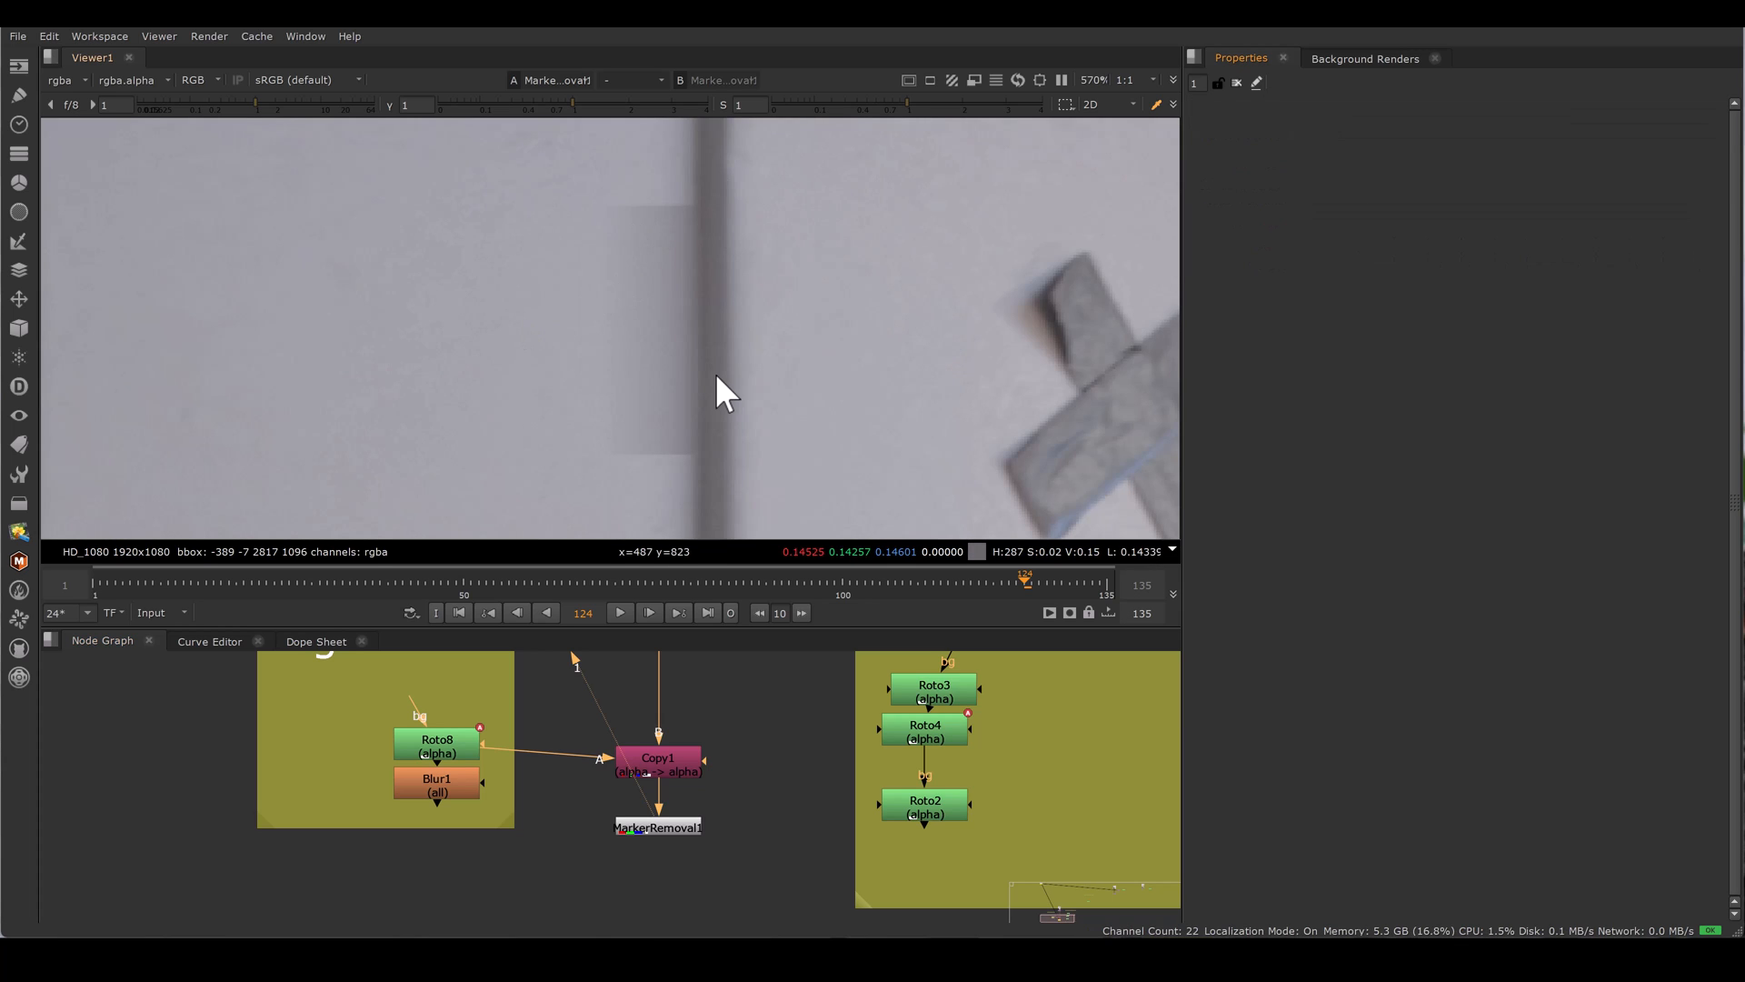
- Set MarkerRemoval1's x offset to 100 and move on to y offset
click(656, 826)
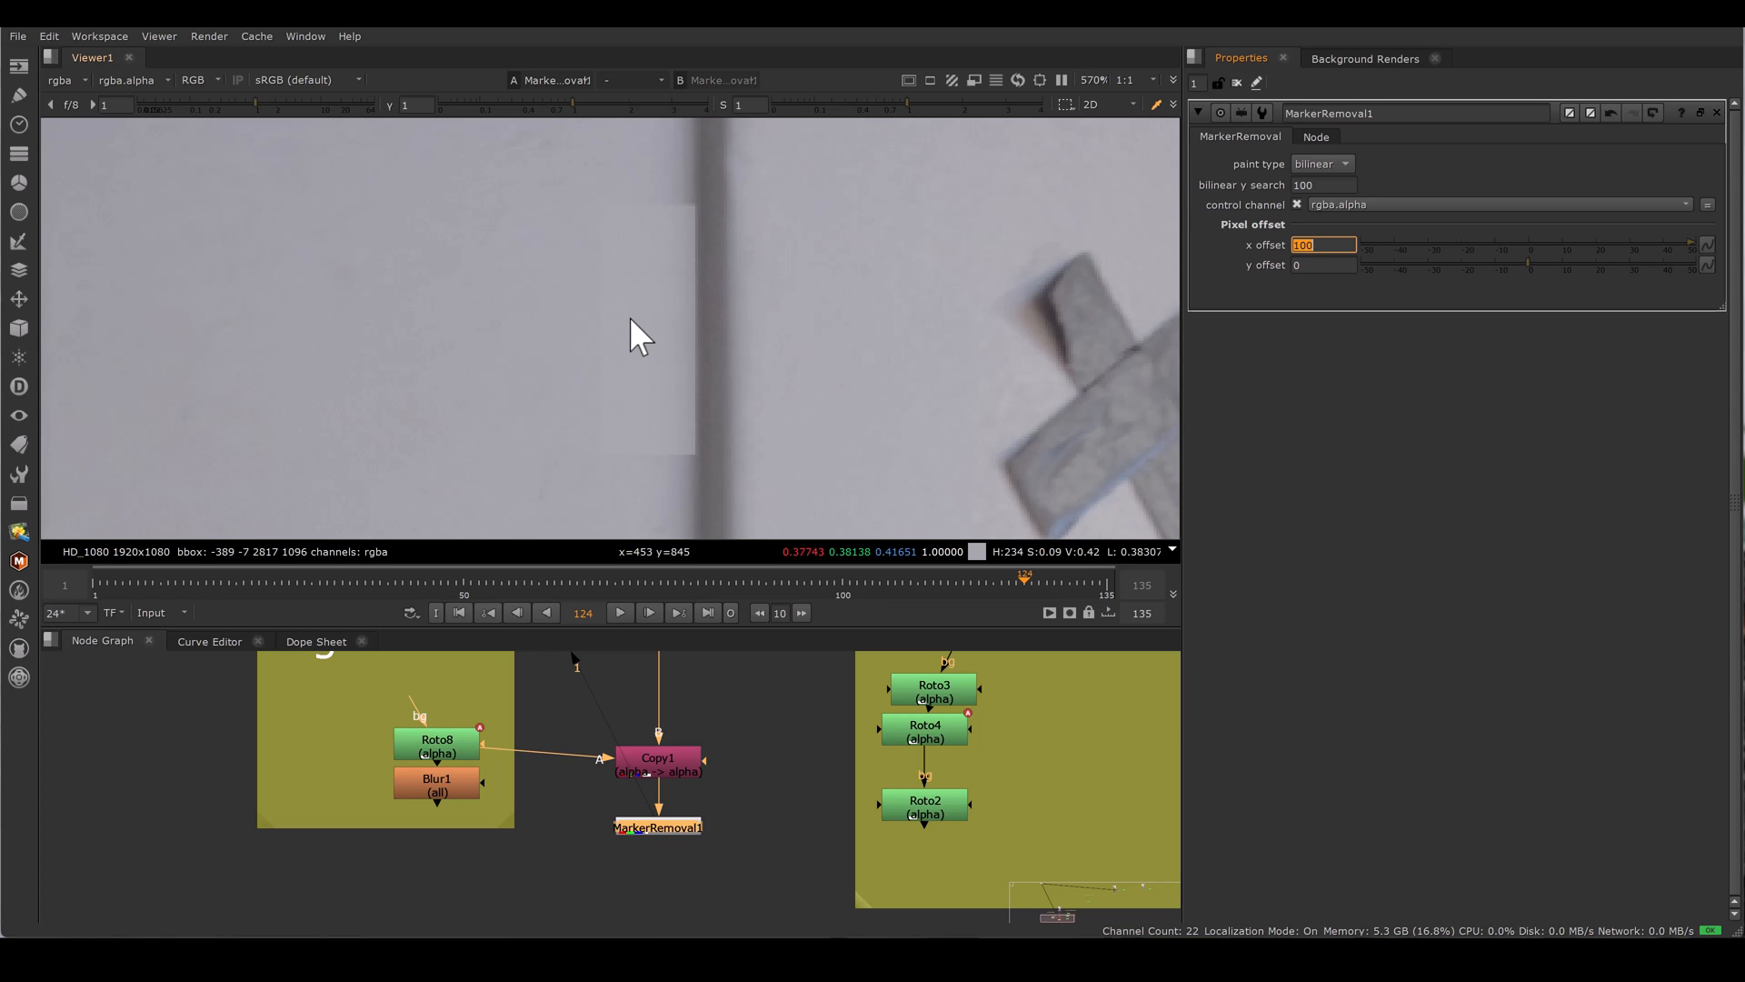
mouse_move(877, 403)
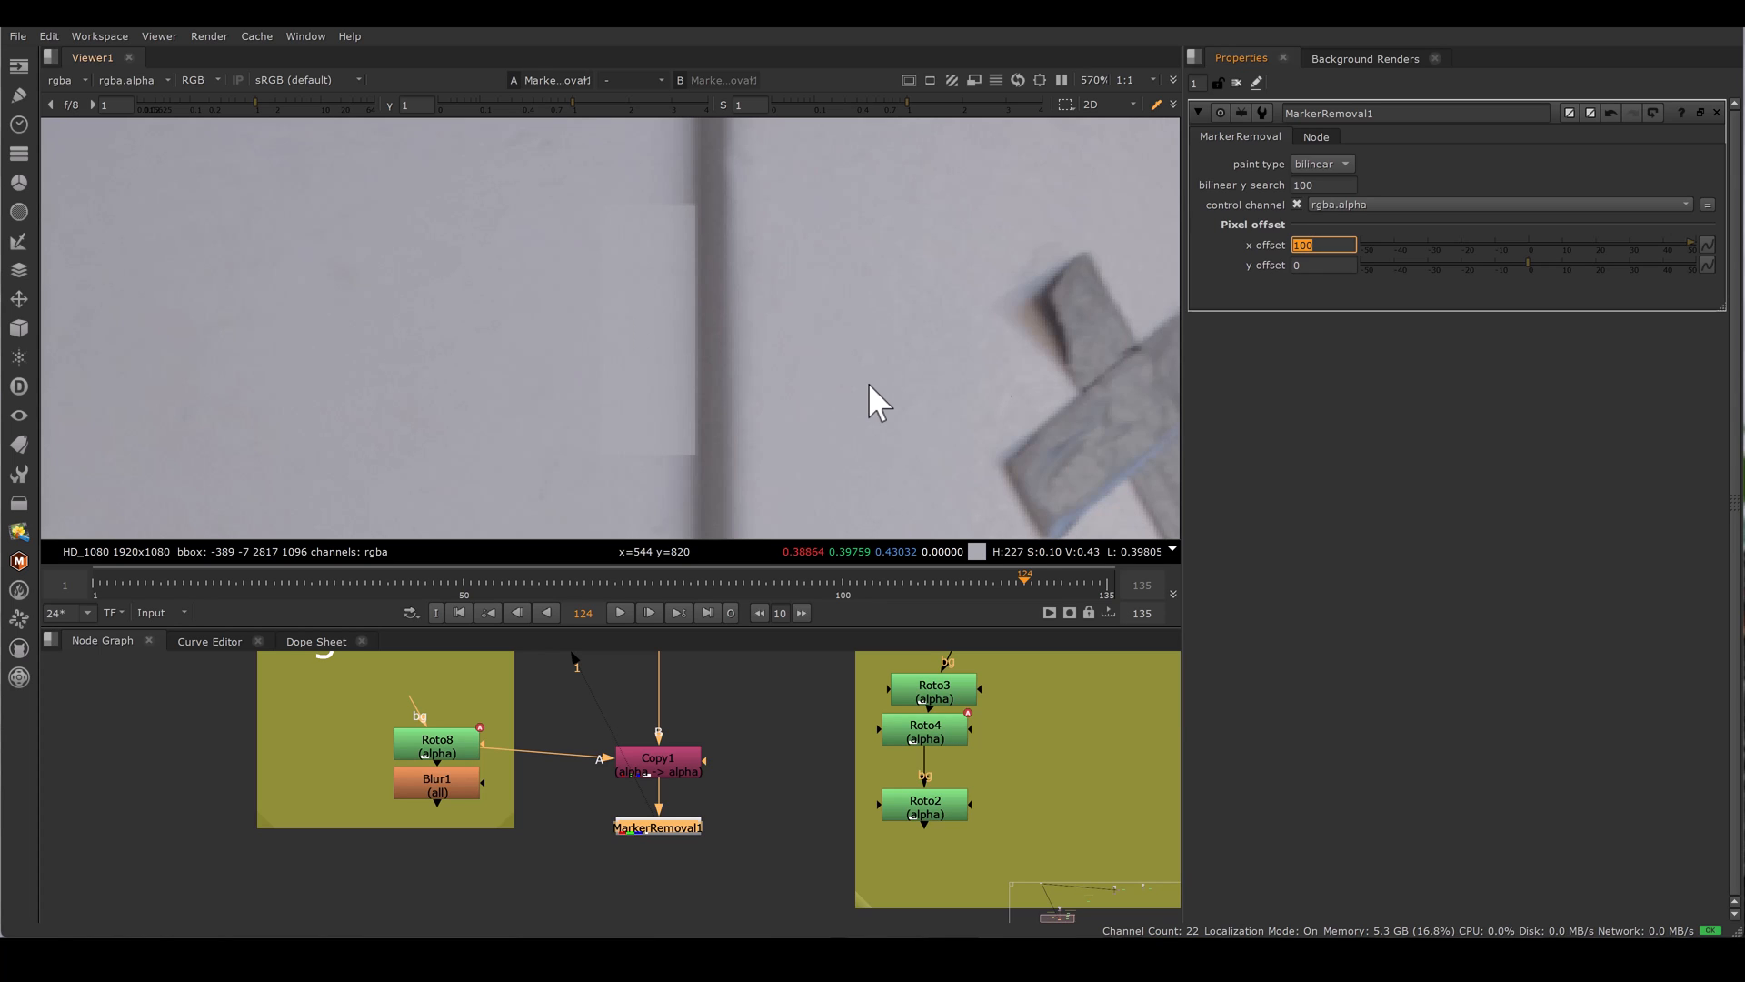
mouse_move(715, 421)
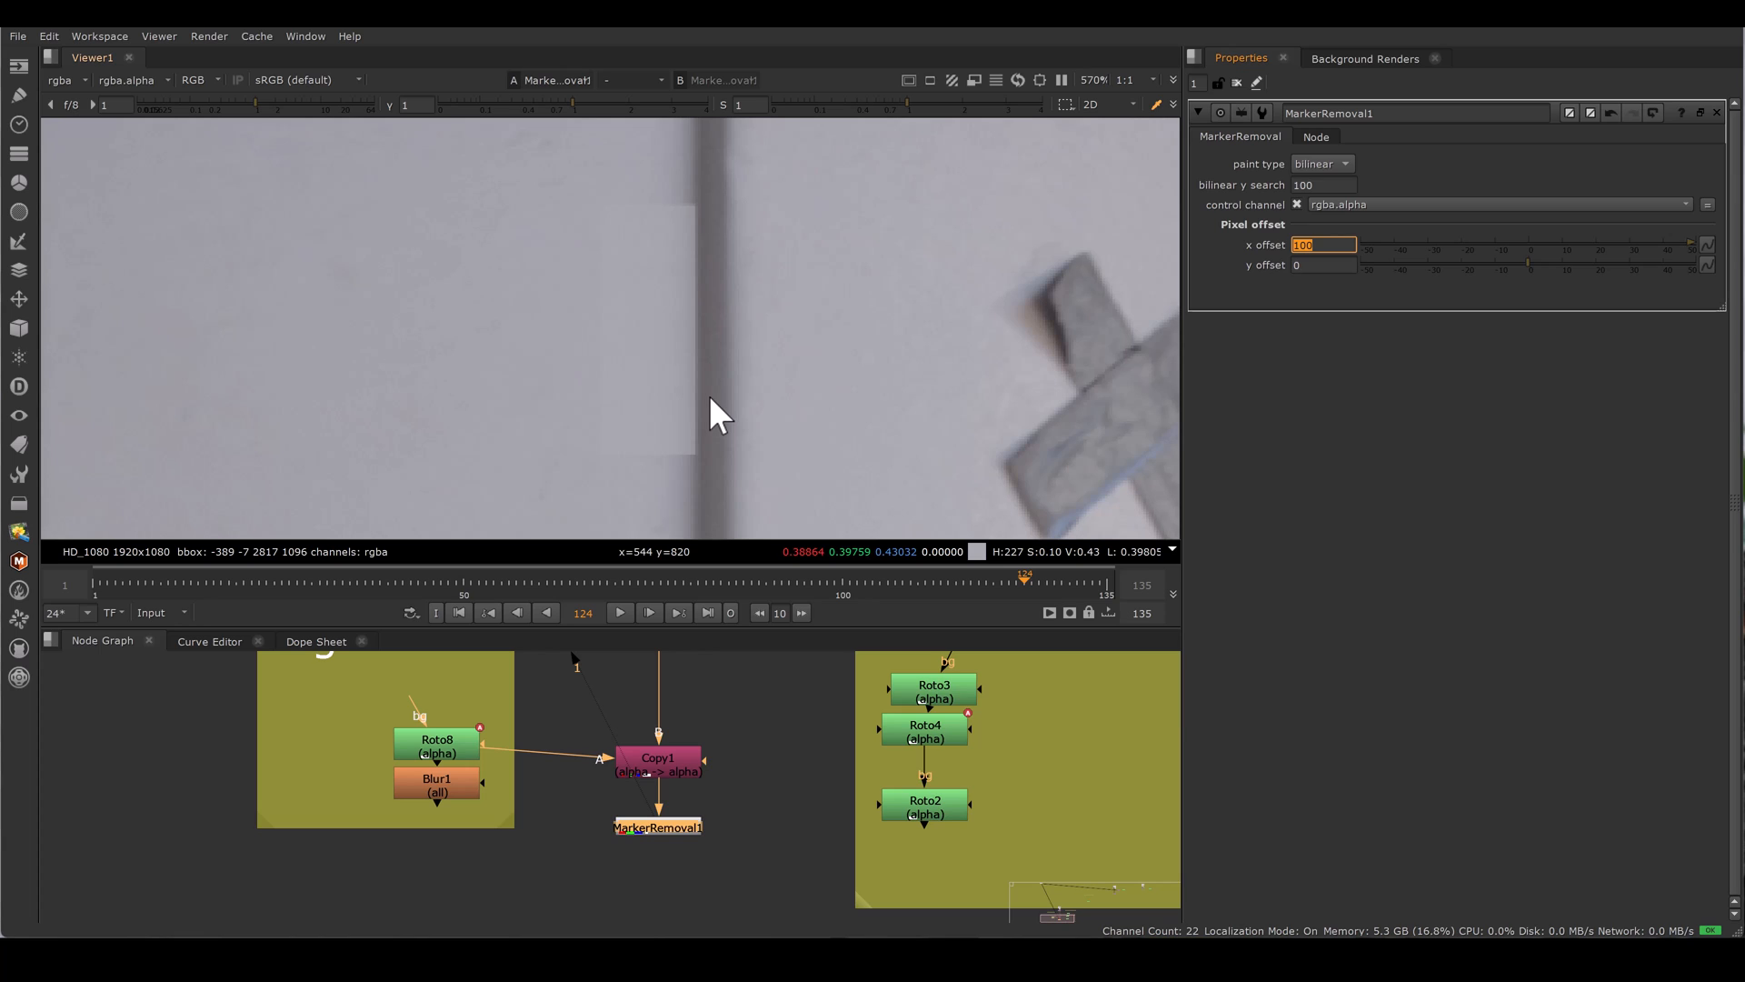
click(1322, 264)
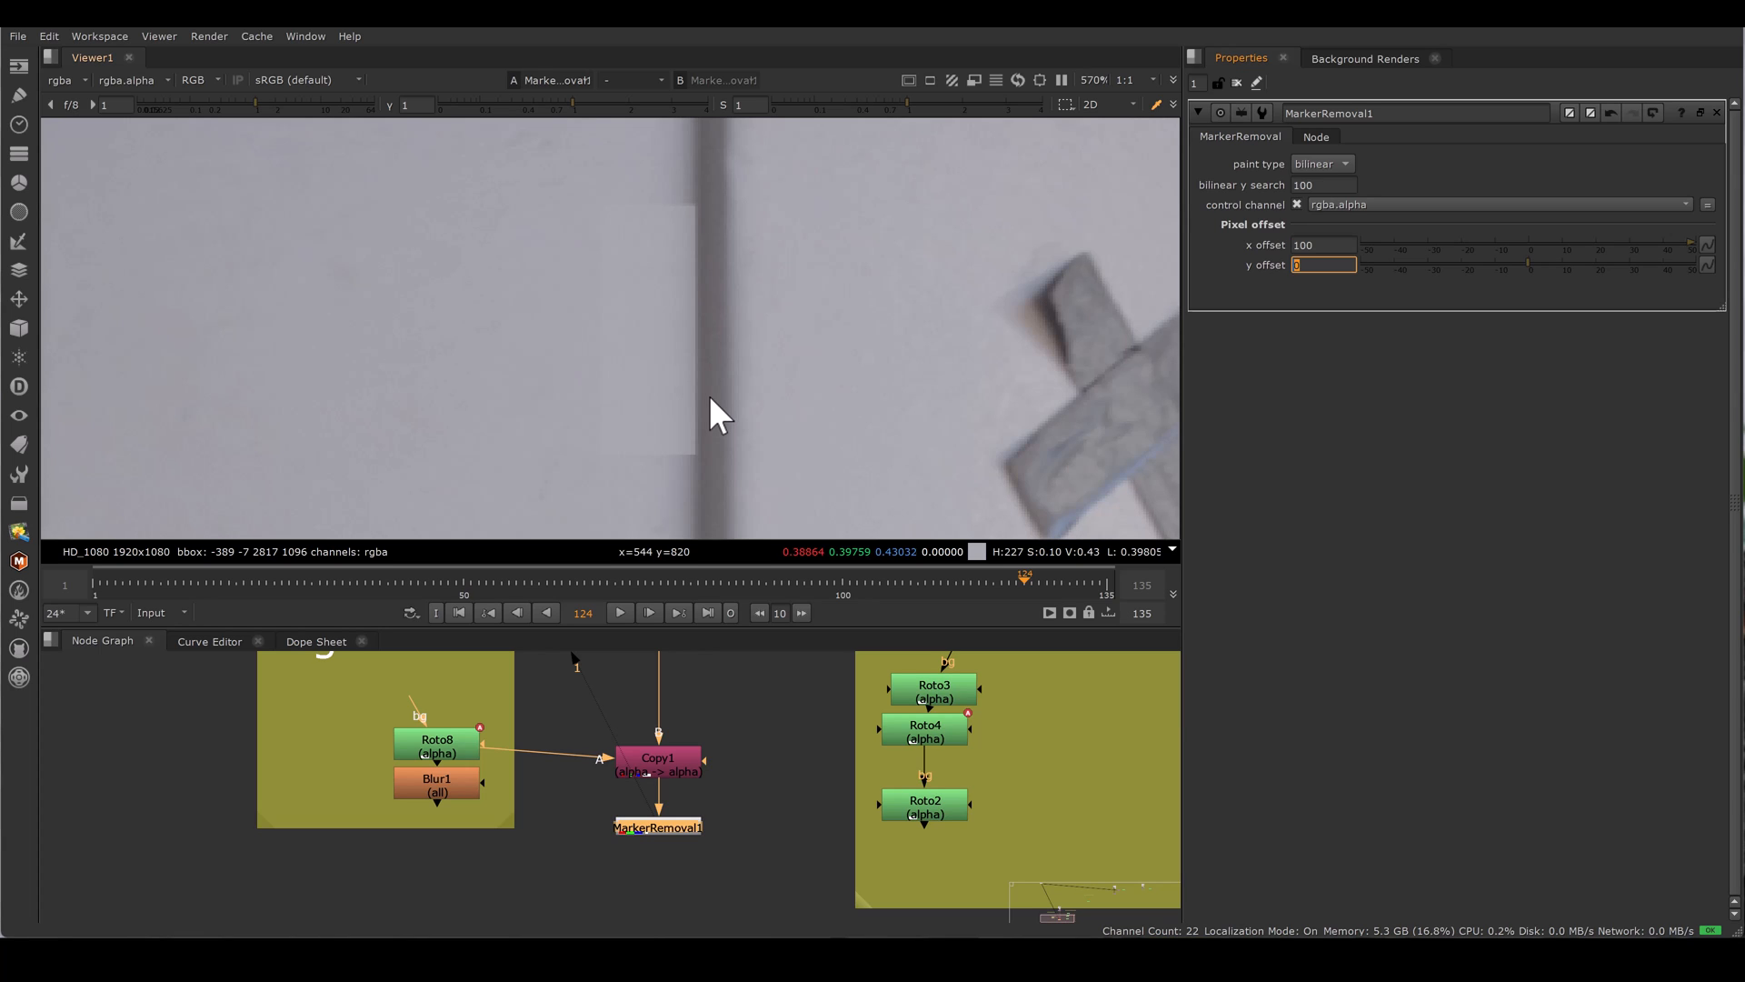